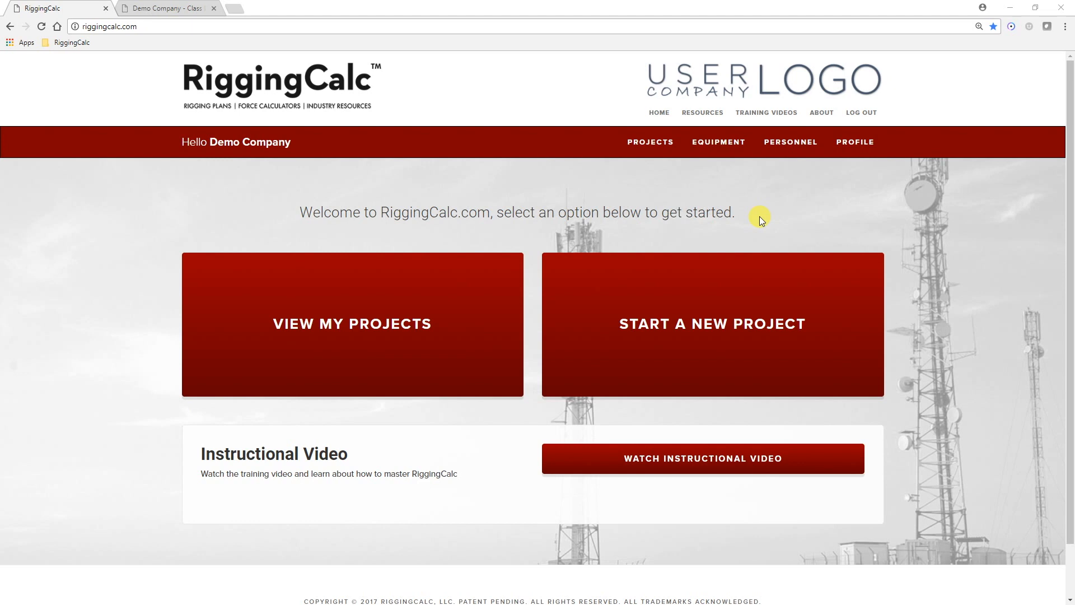
pyautogui.moveTo(759, 225)
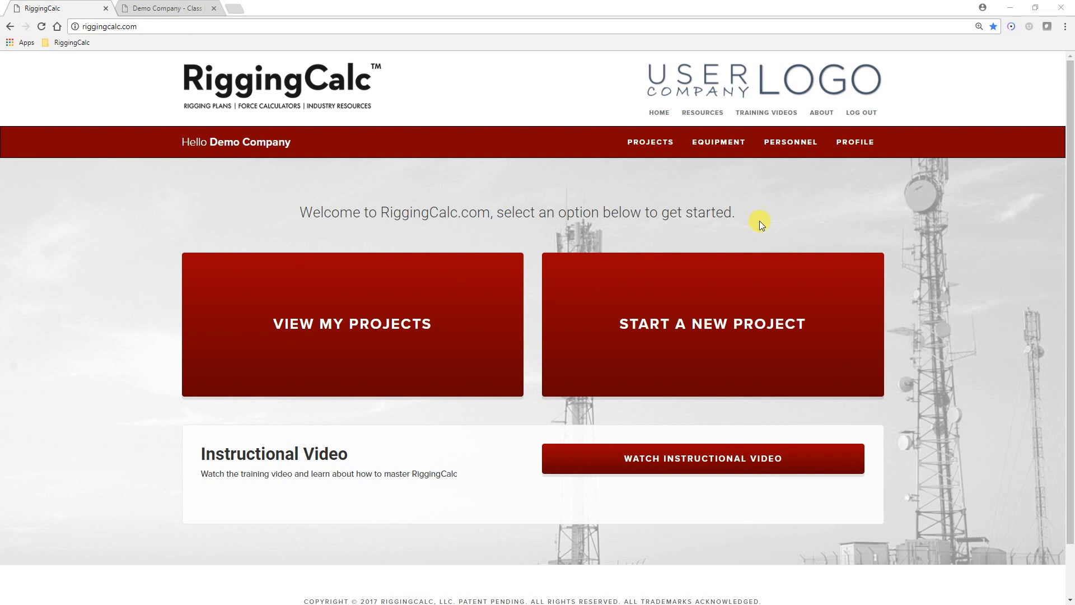
pyautogui.moveTo(754, 243)
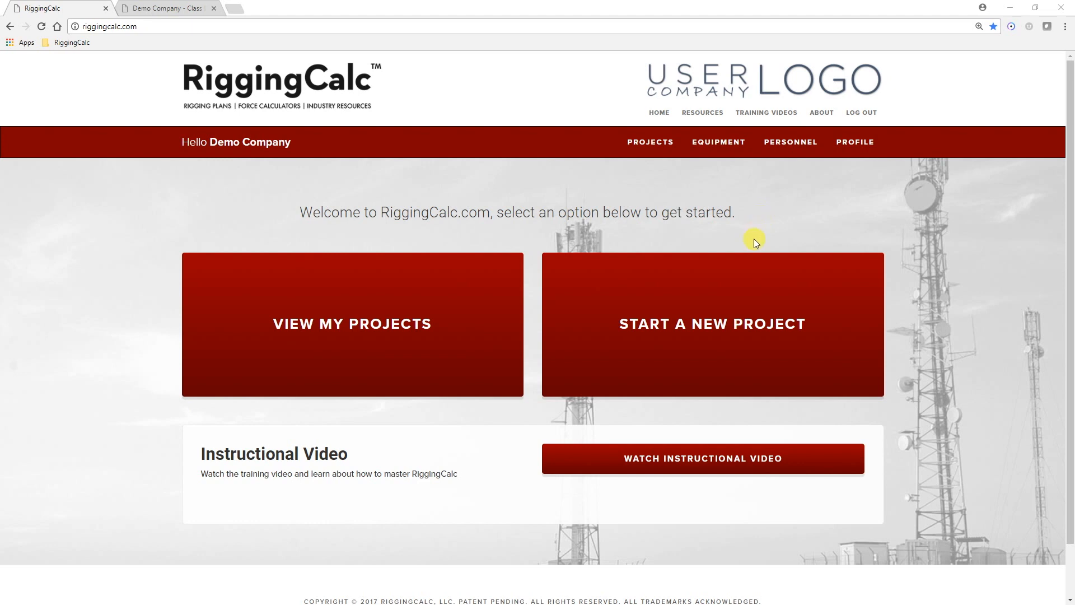
pyautogui.moveTo(749, 252)
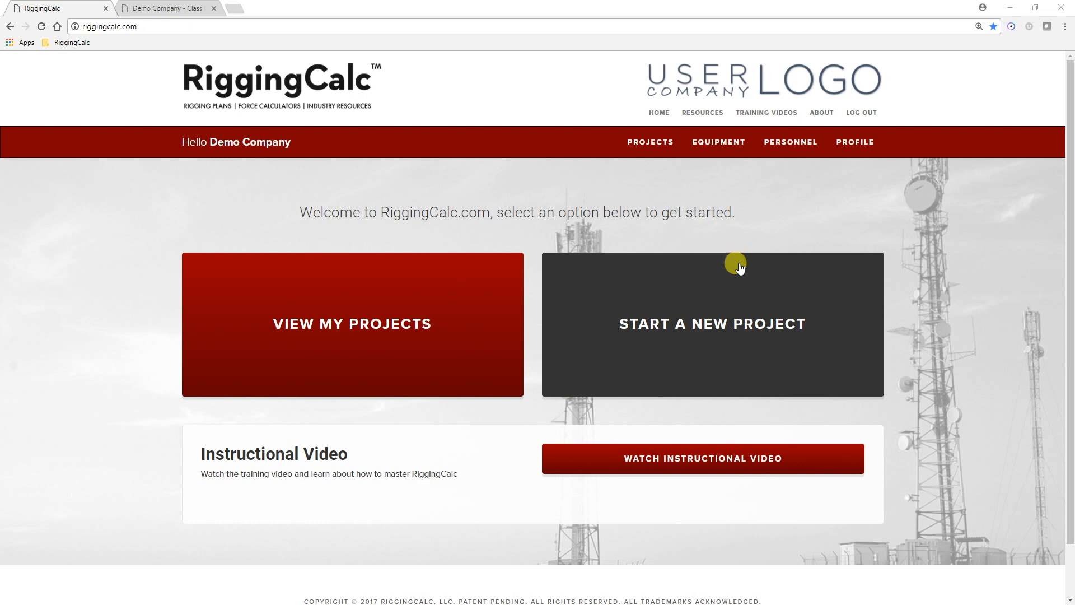
pyautogui.moveTo(734, 280)
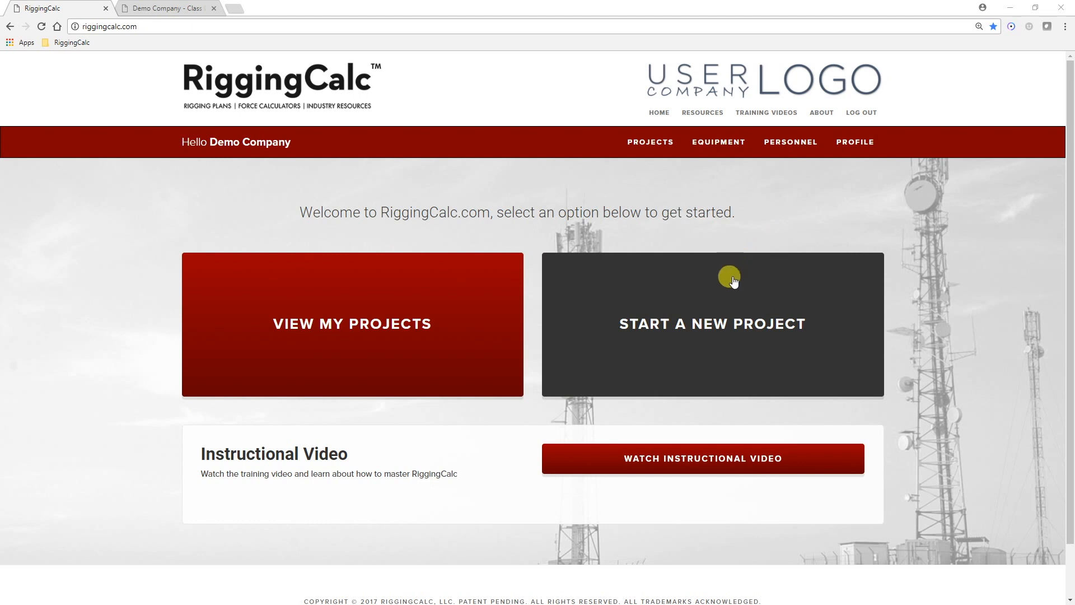
pyautogui.moveTo(733, 289)
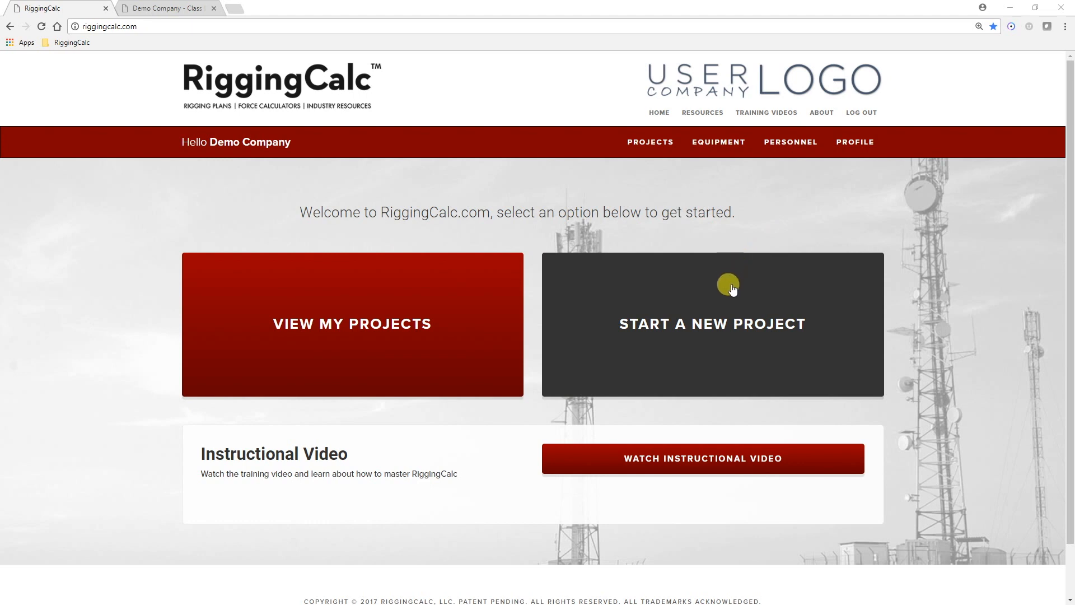
pyautogui.moveTo(730, 293)
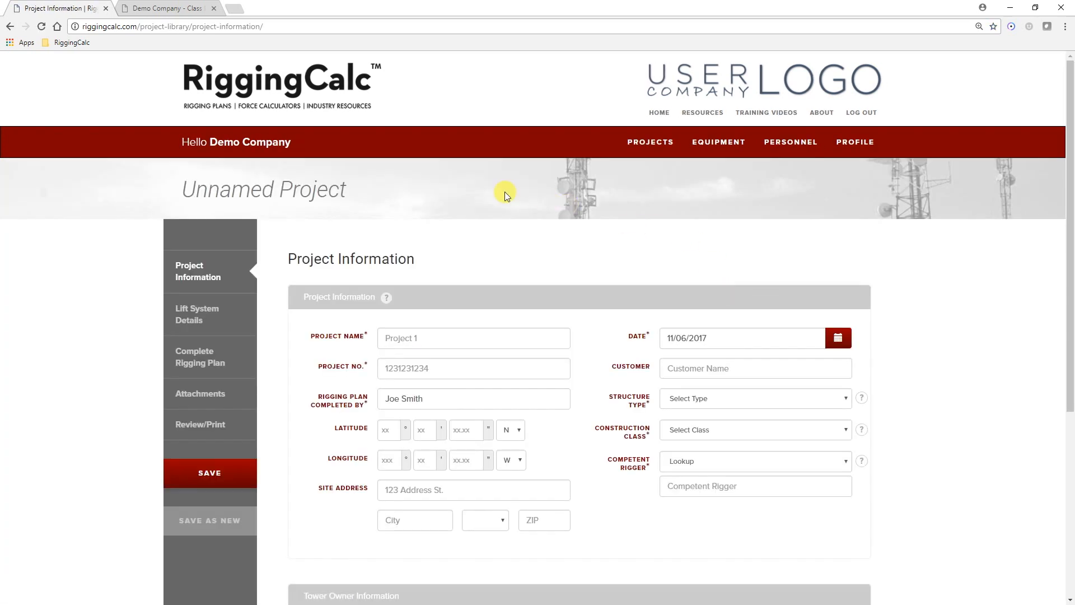
pyautogui.moveTo(449, 204)
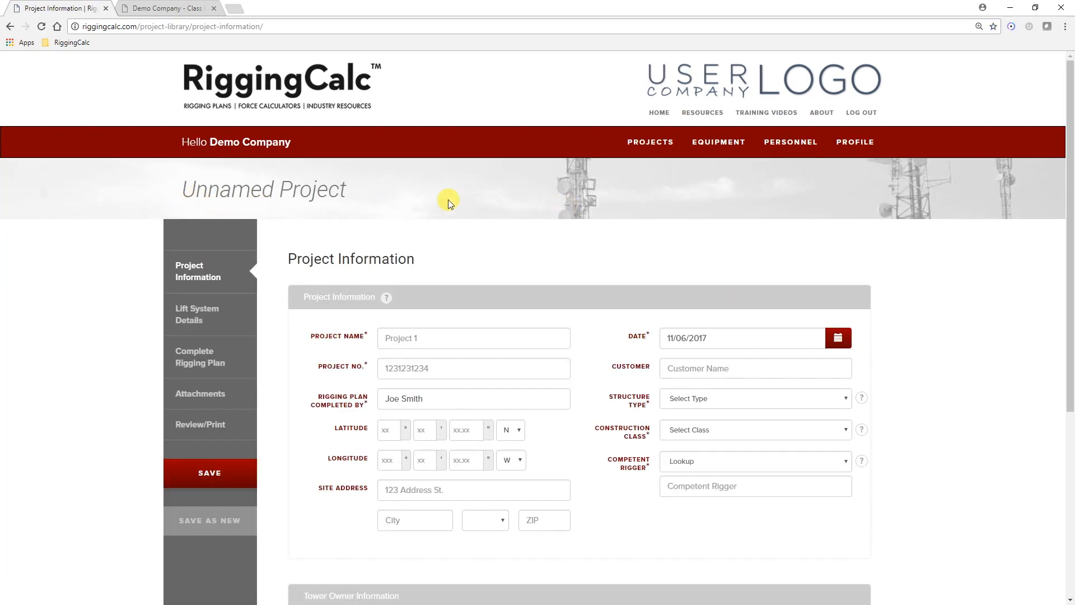
# Enter project name 'Example - Crown Class I - Test Site' and project number 123456.
pyautogui.scroll(-3)
pyautogui.write('Example - Cr')
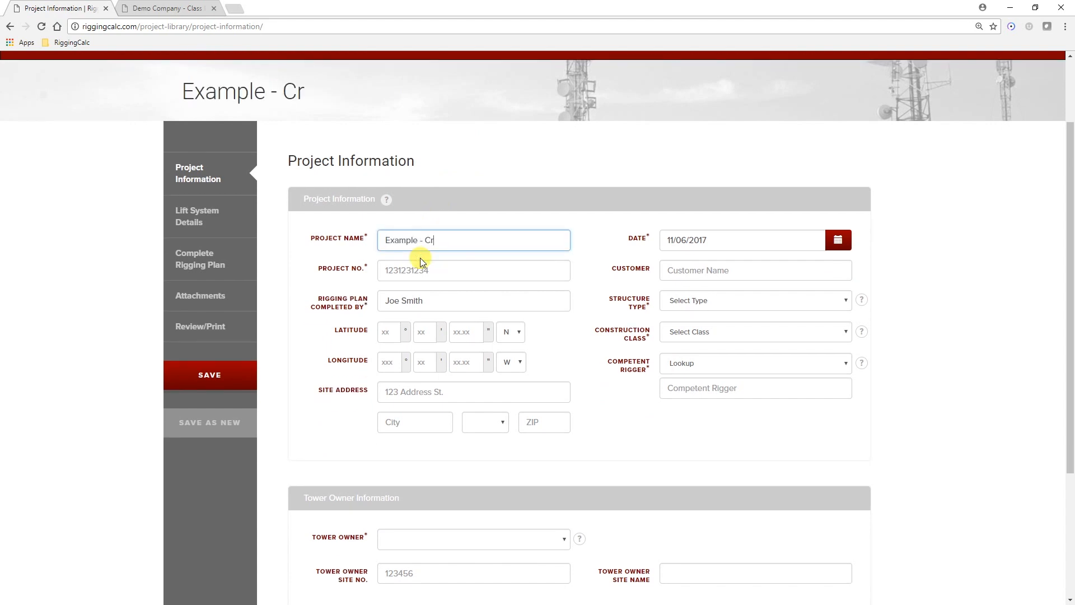
pyautogui.write('own Class')
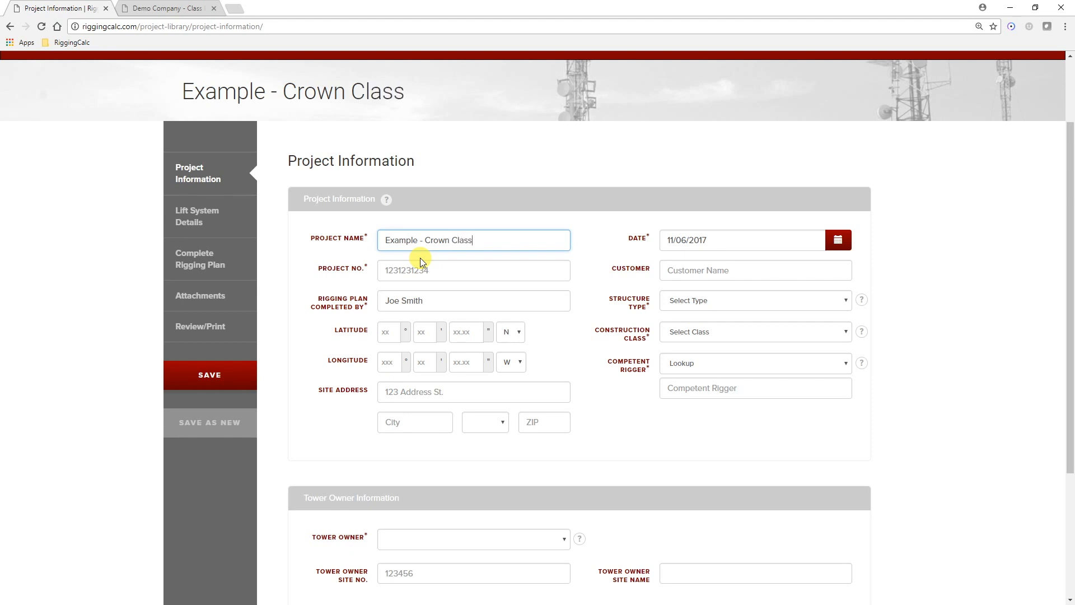
pyautogui.write('I - Te')
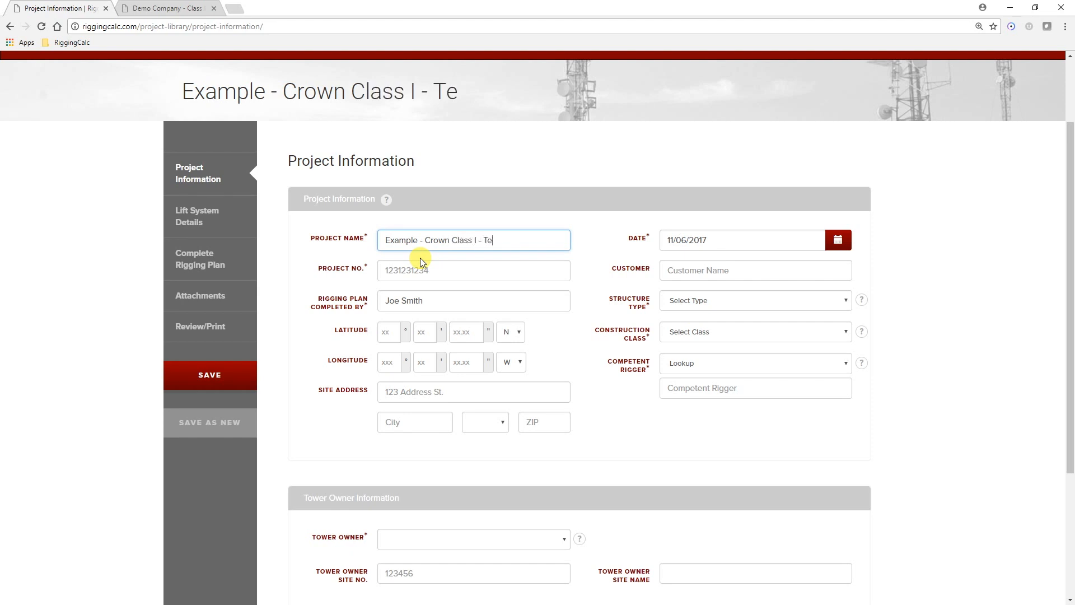
pyautogui.write('st Site')
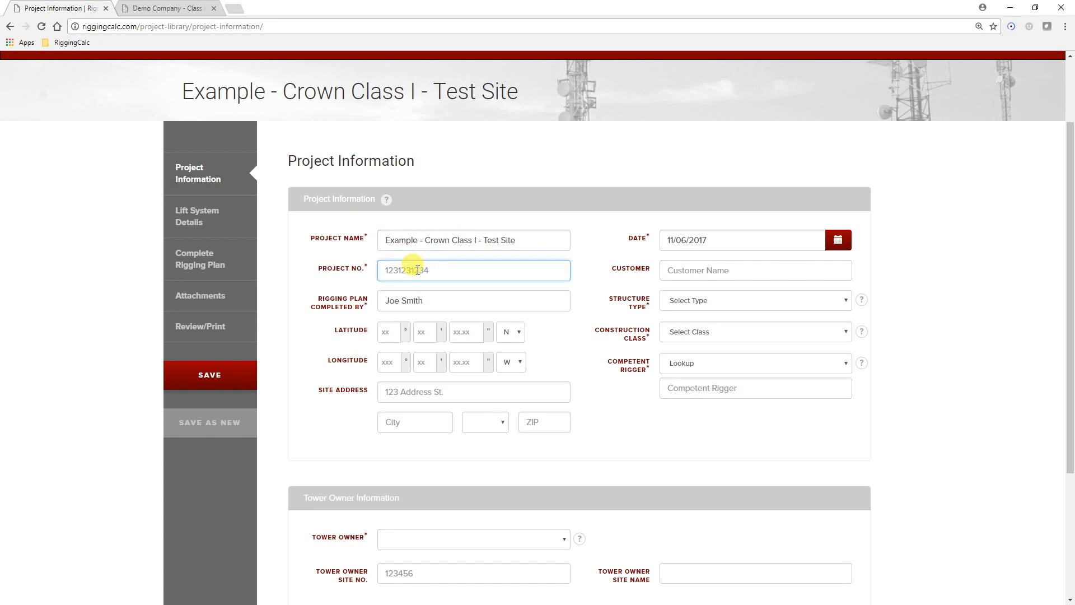
pyautogui.write('123456')
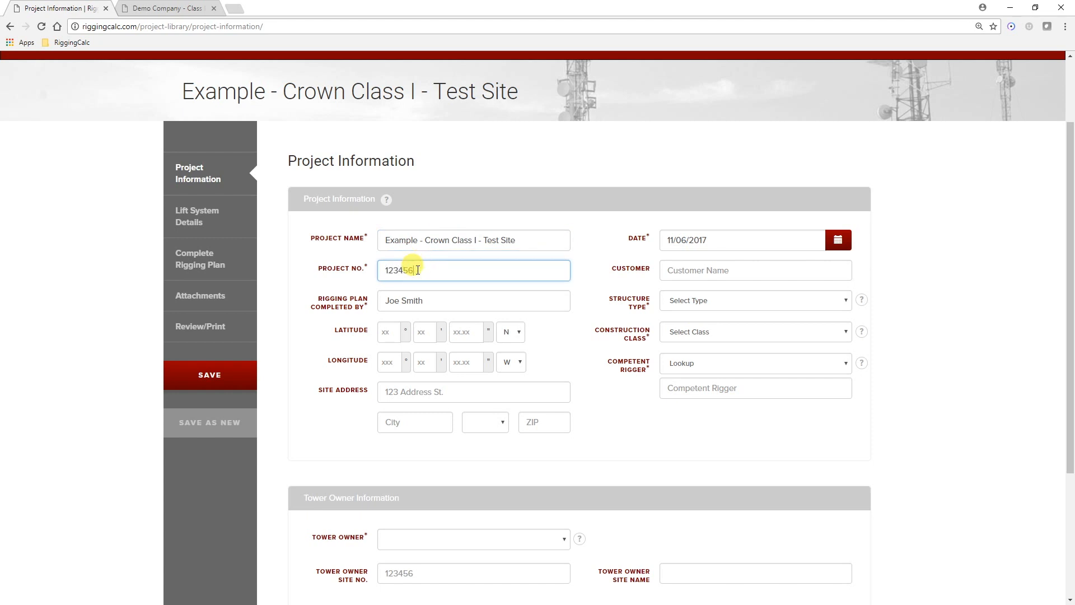
pyautogui.doubleClick(404, 300)
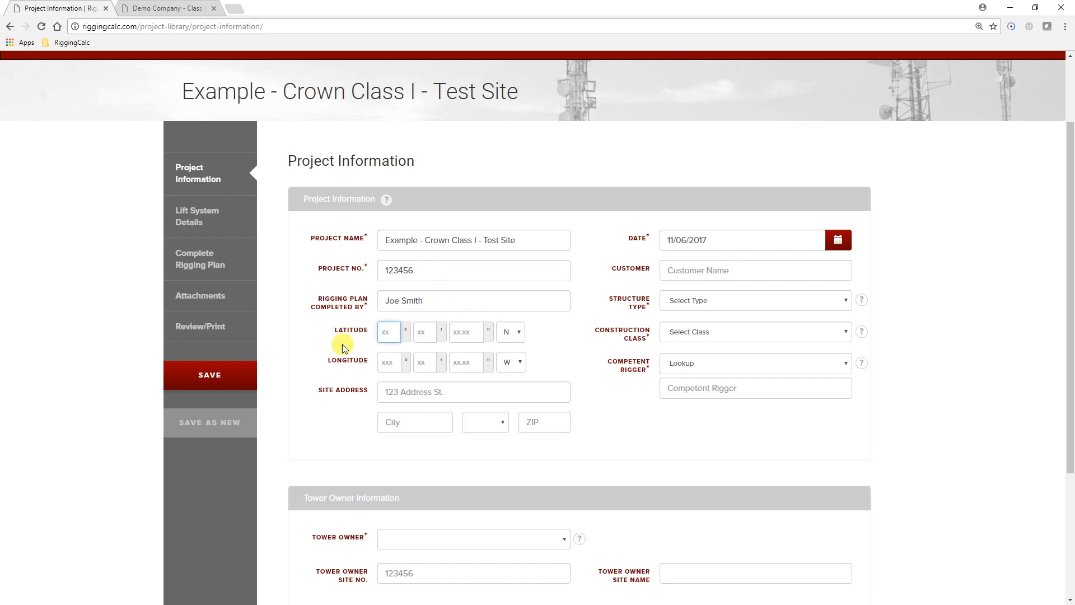
# Enter latitude 45 45 45 N, longitude 100 45 45 W and site address 123 Street Name.
pyautogui.write('45')
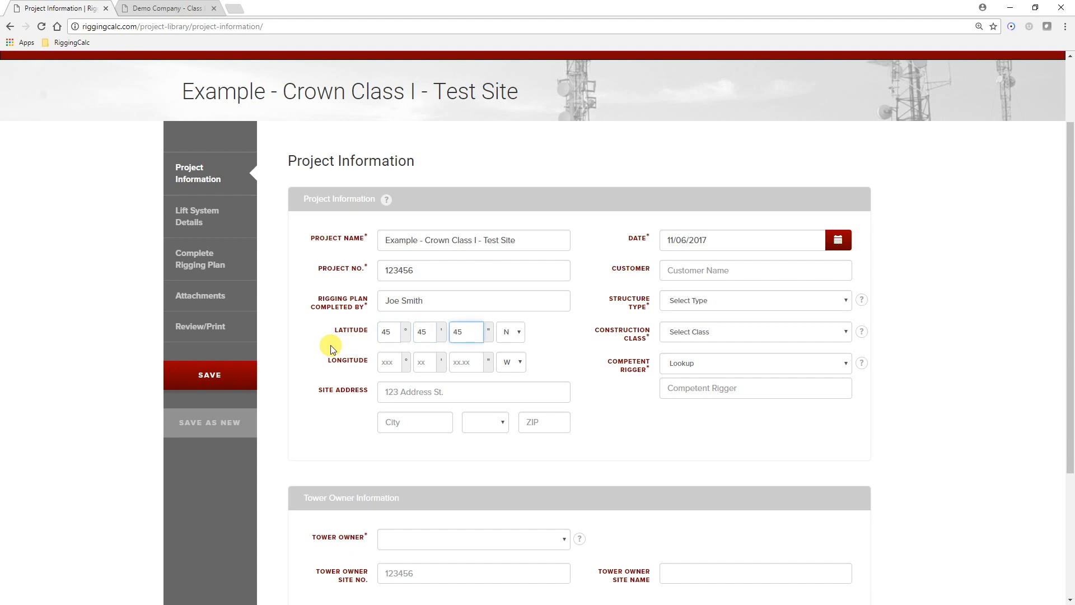
pyautogui.write('100')
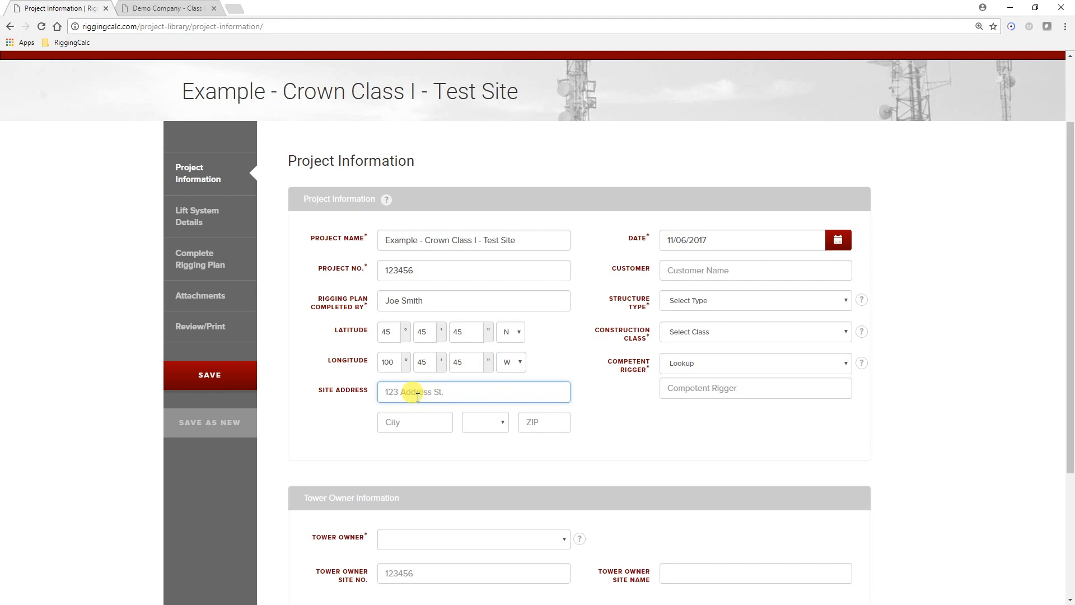
pyautogui.write('123 St')
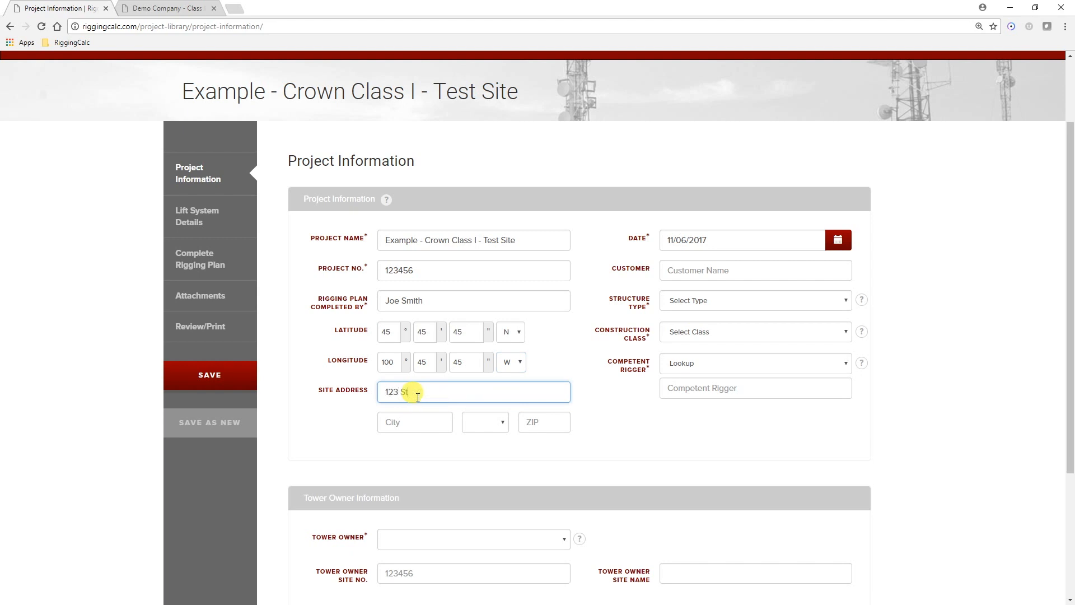
pyautogui.write('reet Name')
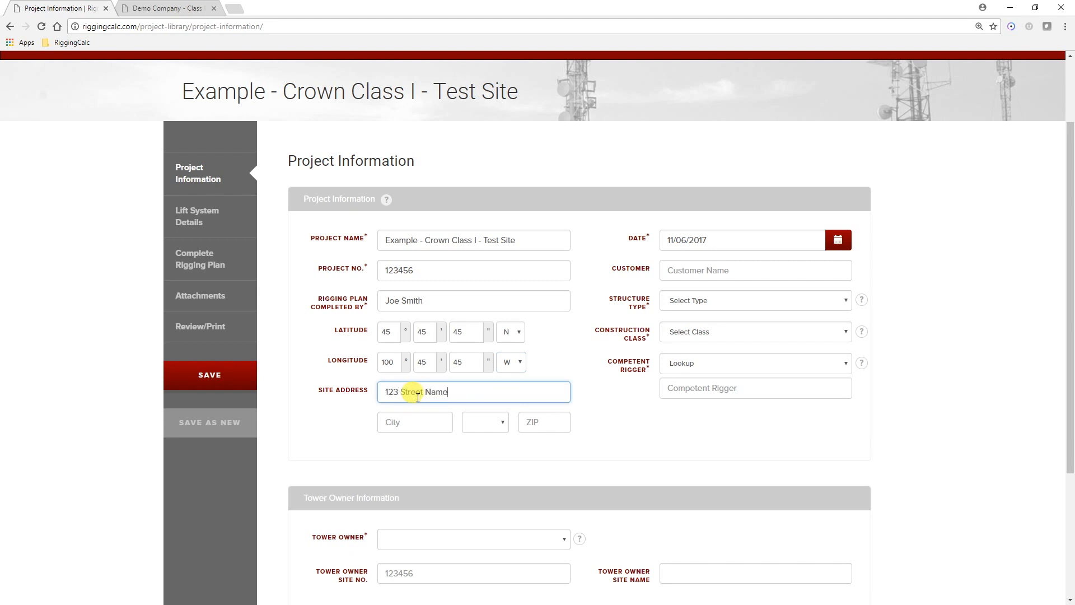
# Set the site city to Phoenix with state AZ and ZIP 50000.
pyautogui.write('Phoeni')
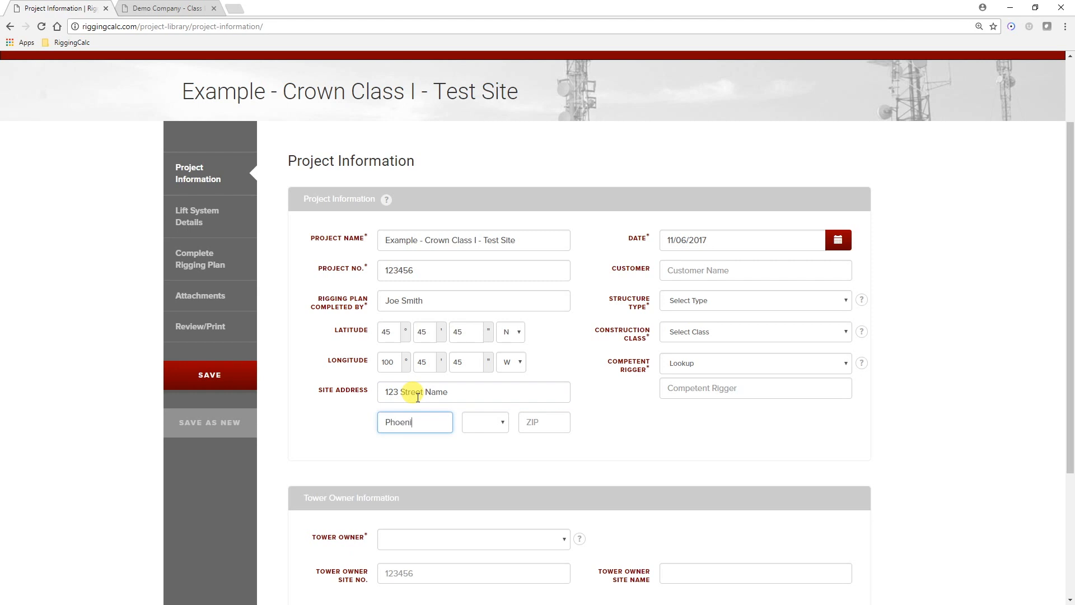
pyautogui.click(485, 423)
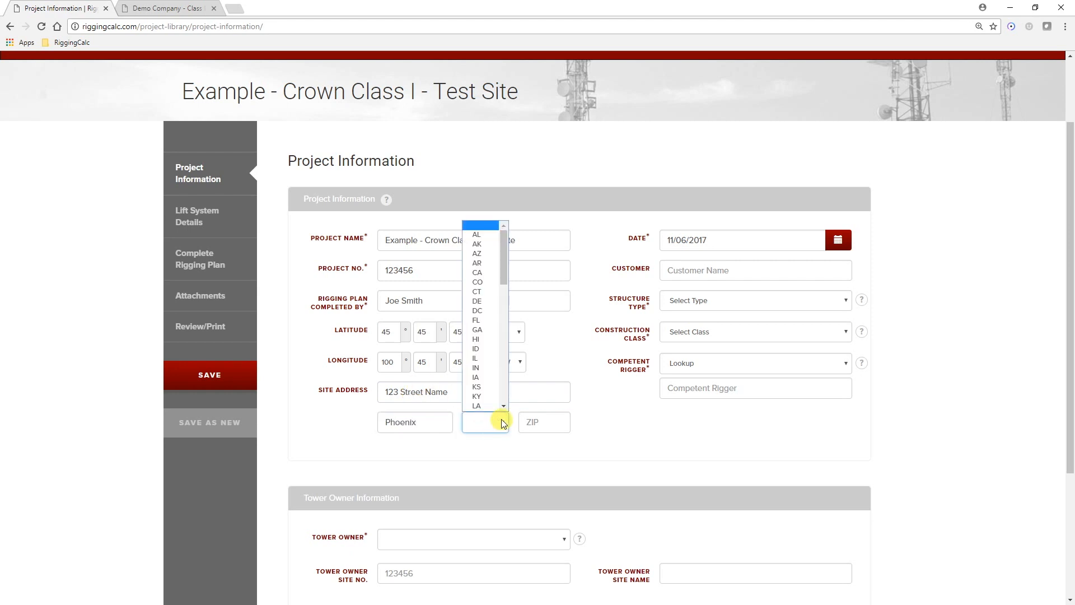
pyautogui.click(478, 254)
pyautogui.write('50000')
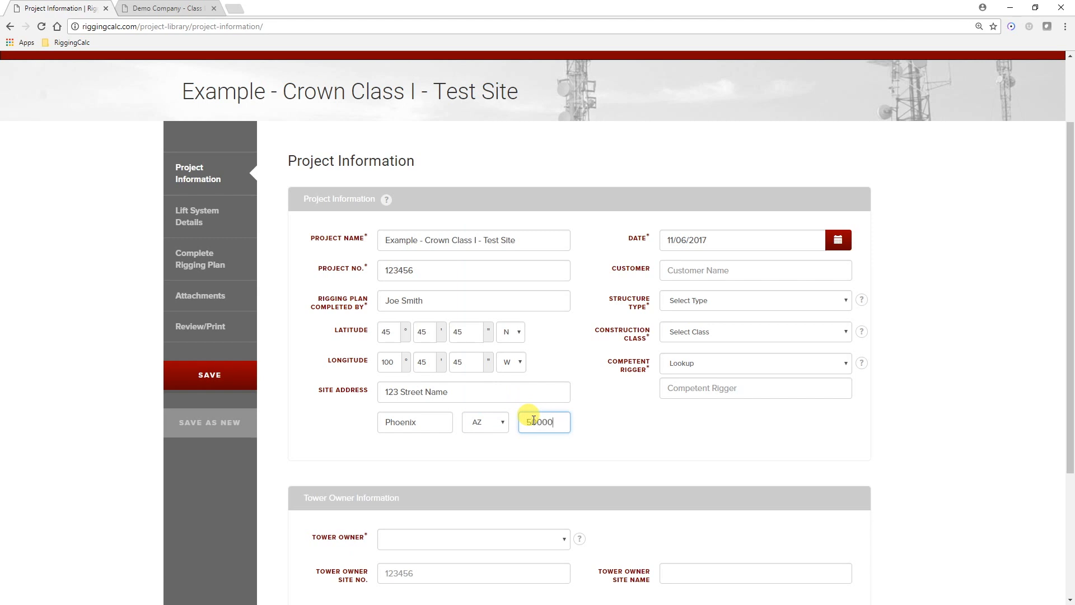
pyautogui.click(742, 240)
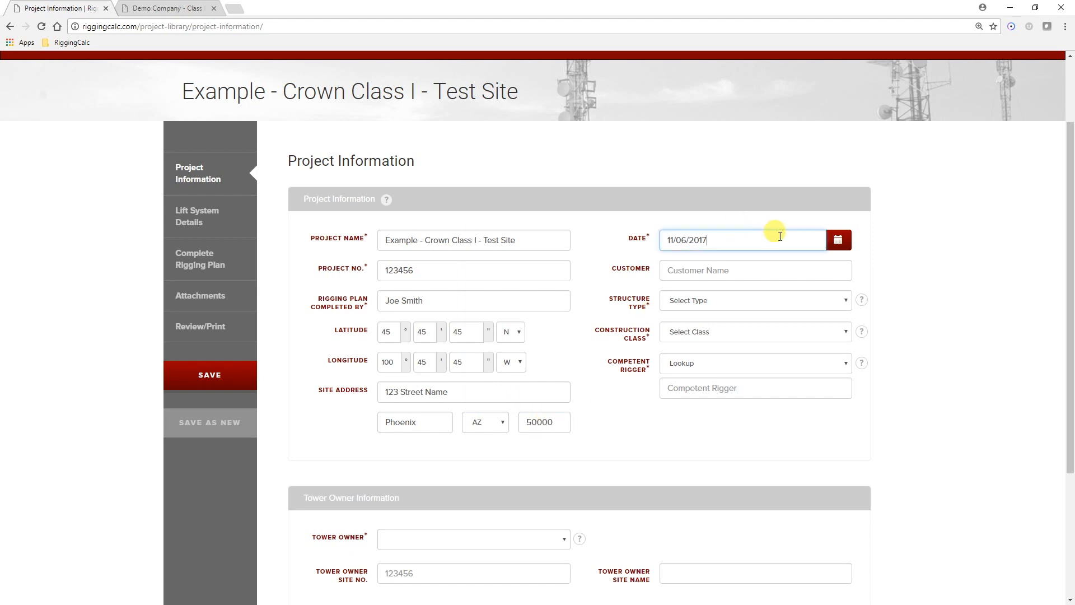
# Enter customer MNO Telecom and set the structure type to Monopole.
pyautogui.click(838, 239)
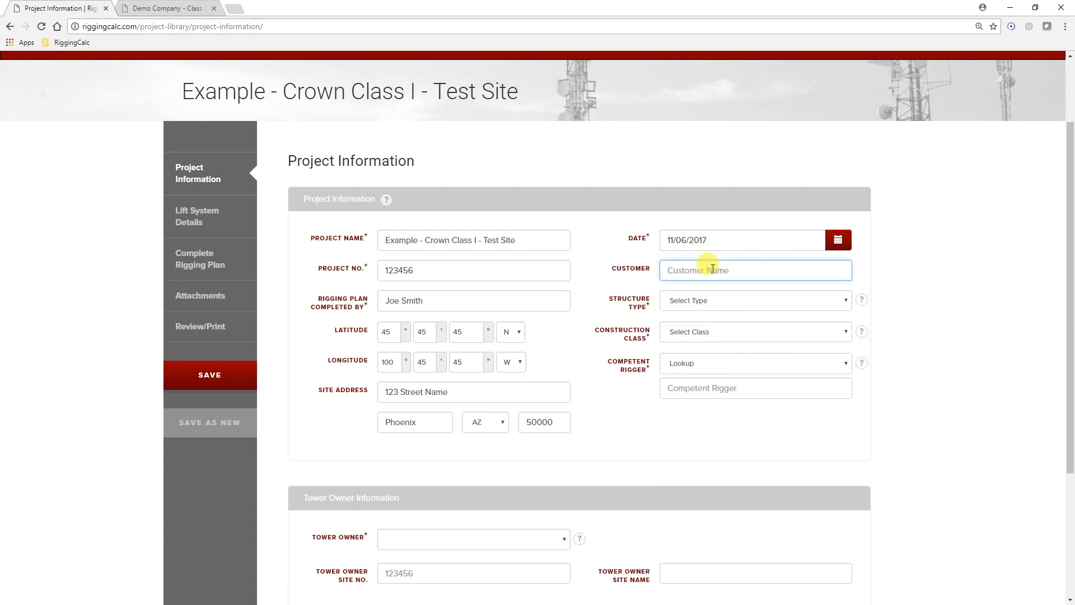
pyautogui.write('MNO Telec')
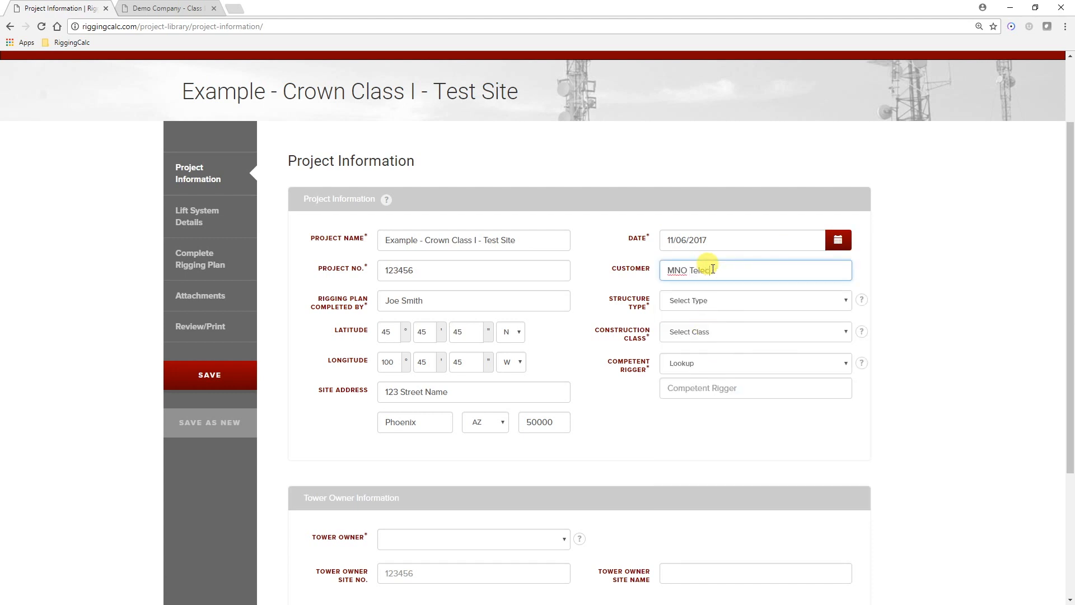
pyautogui.write('om')
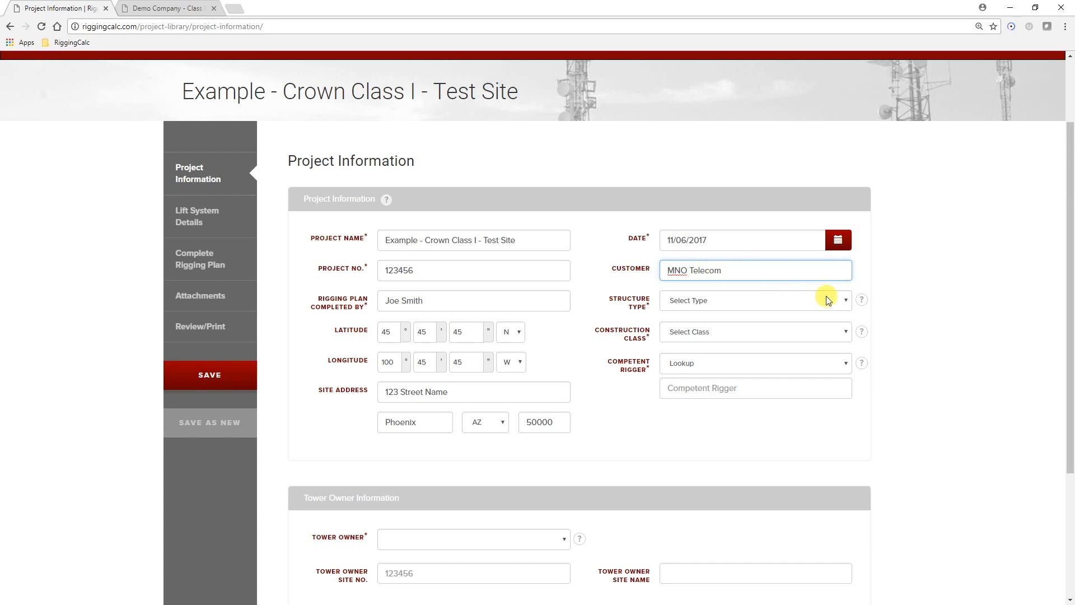
pyautogui.click(754, 300)
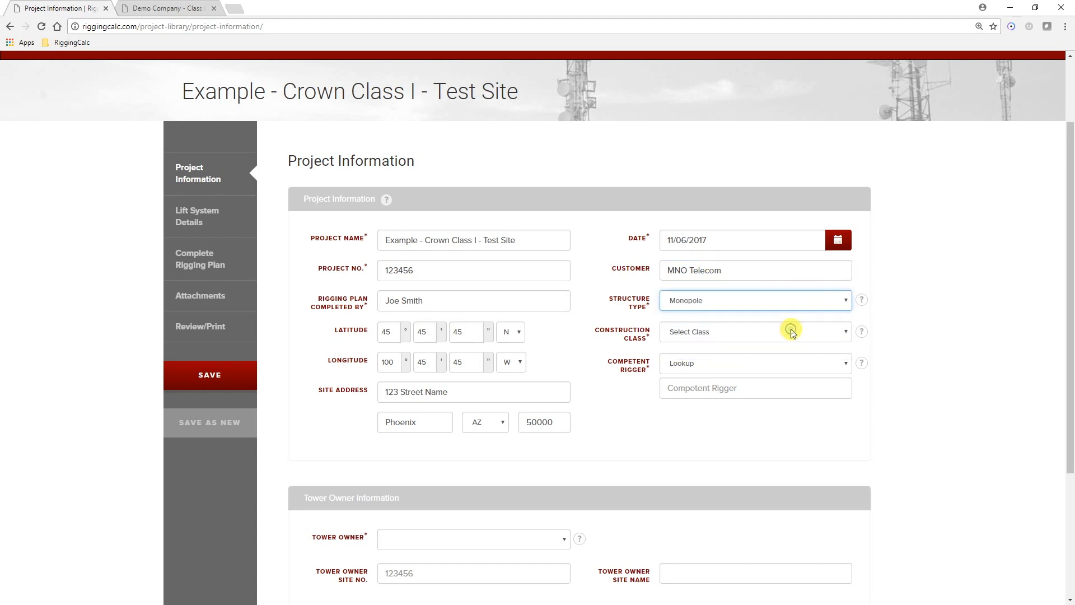
# Set construction class to Class I and assign competent rigger Joe Rigger from the lookup.
pyautogui.click(861, 332)
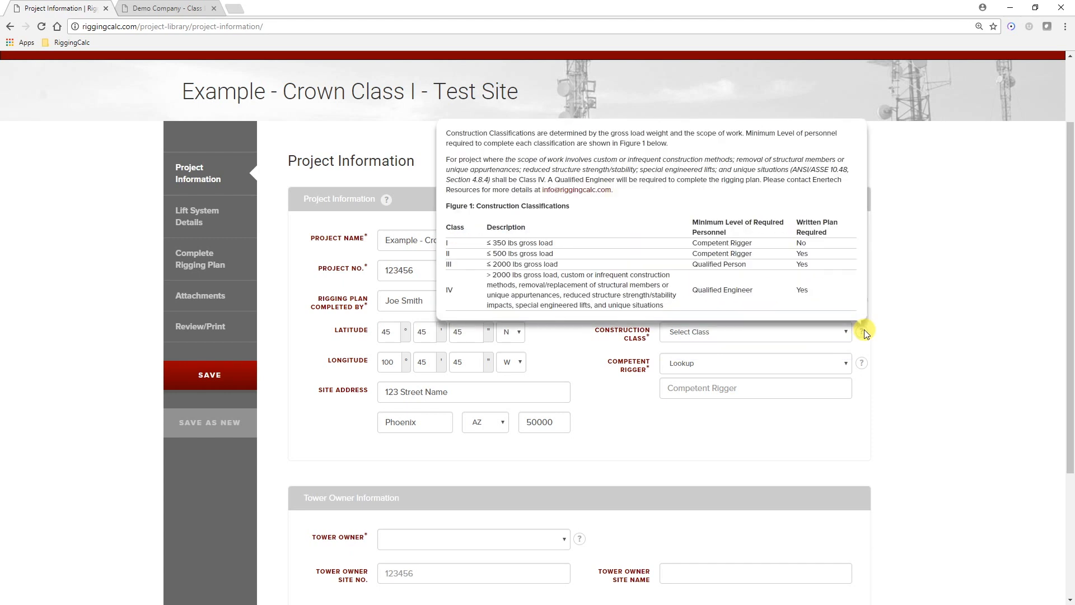
pyautogui.click(845, 332)
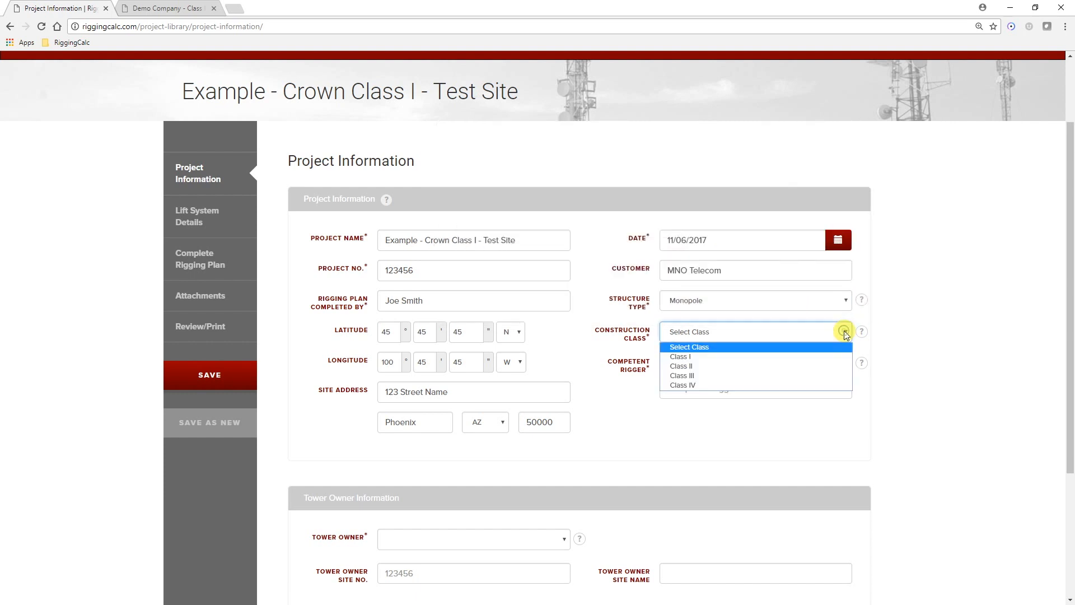
pyautogui.click(680, 357)
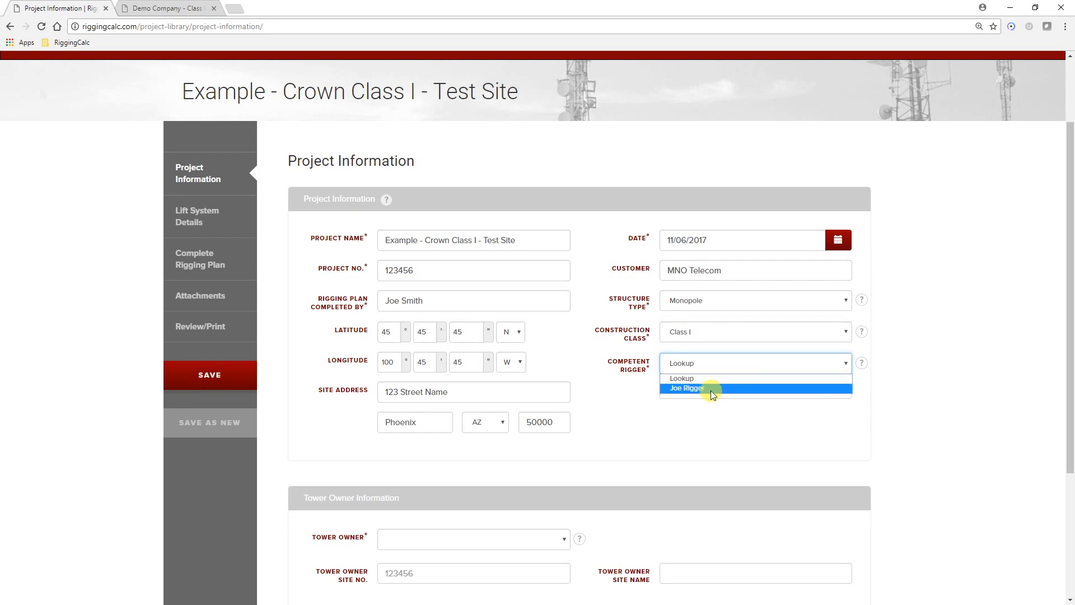
pyautogui.click(686, 389)
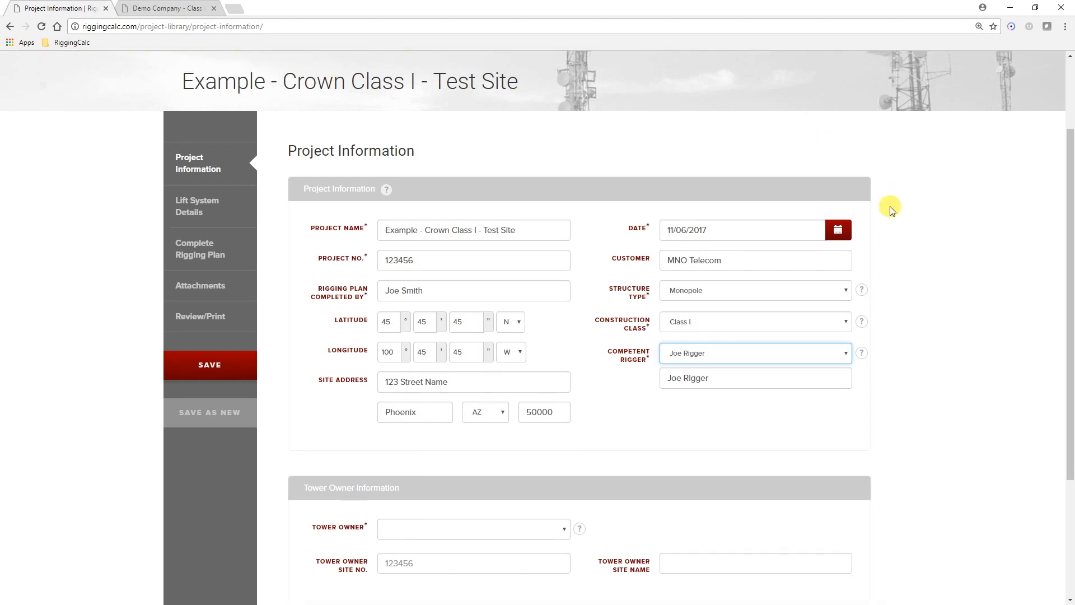
# Make Crown Castle the tower owner with BU number 800000 and ticket 523654.
pyautogui.scroll(-3)
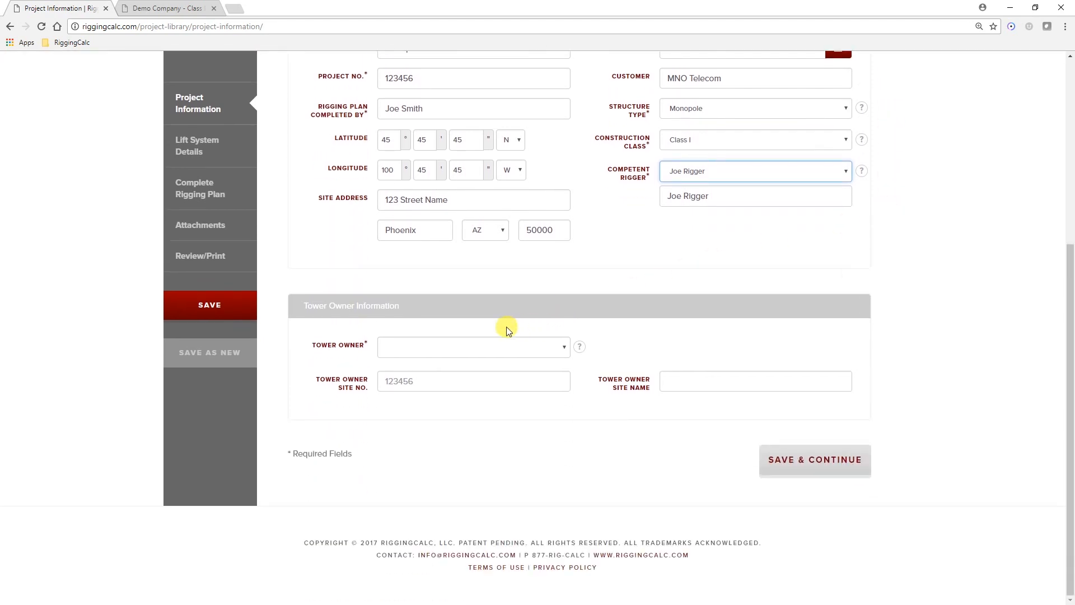
pyautogui.moveTo(579, 346)
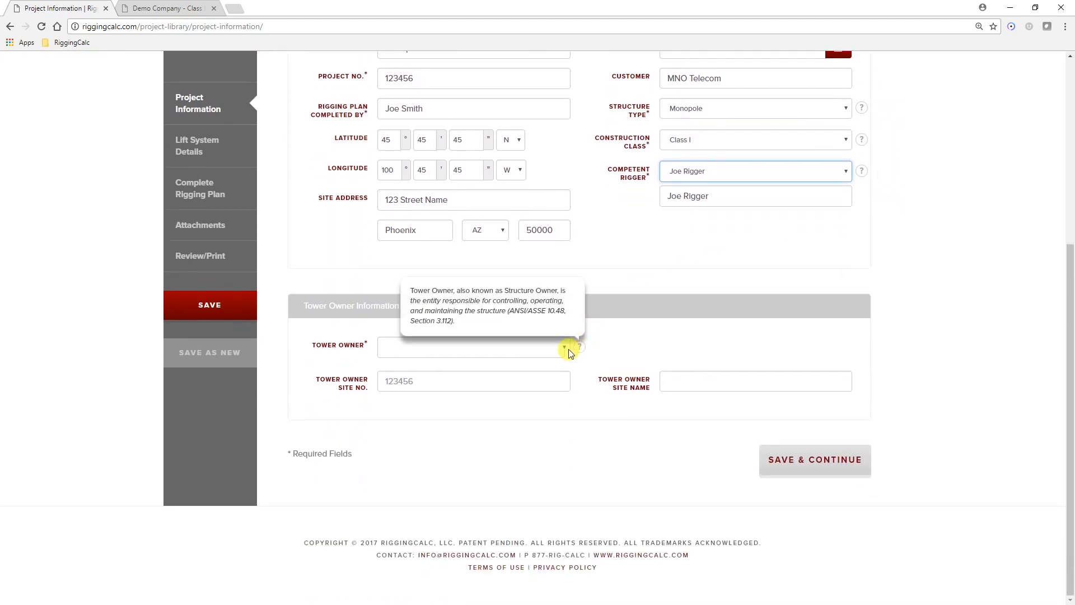
pyautogui.click(472, 346)
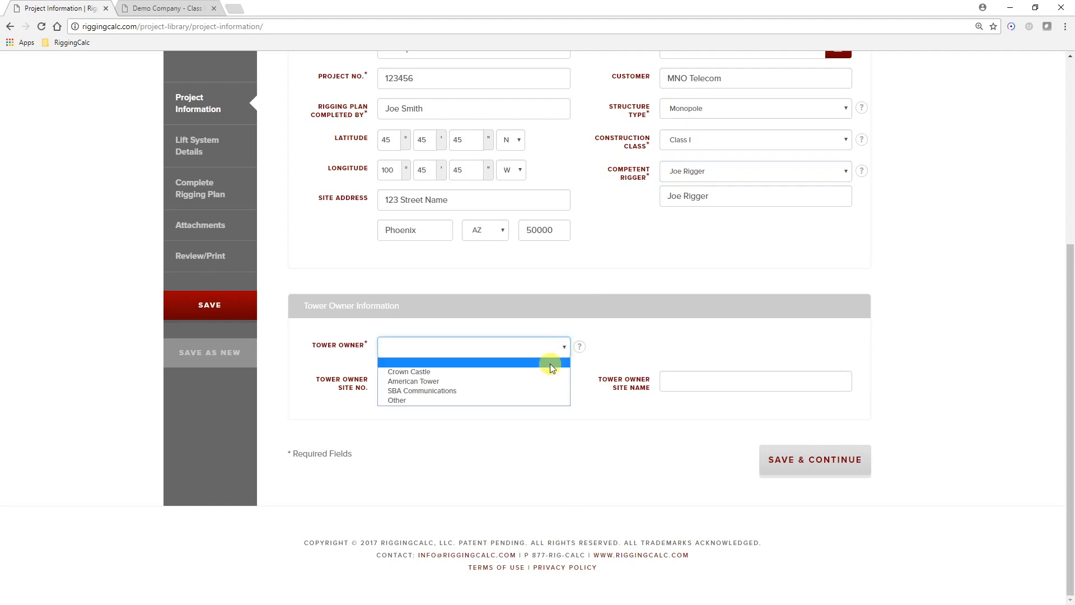
pyautogui.click(409, 371)
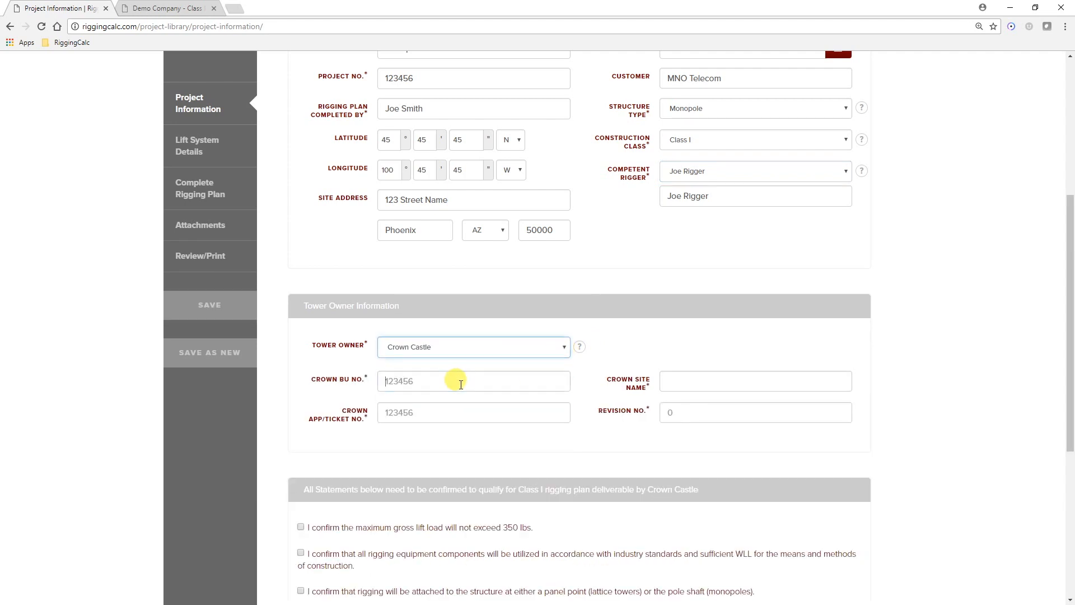
pyautogui.write('800000')
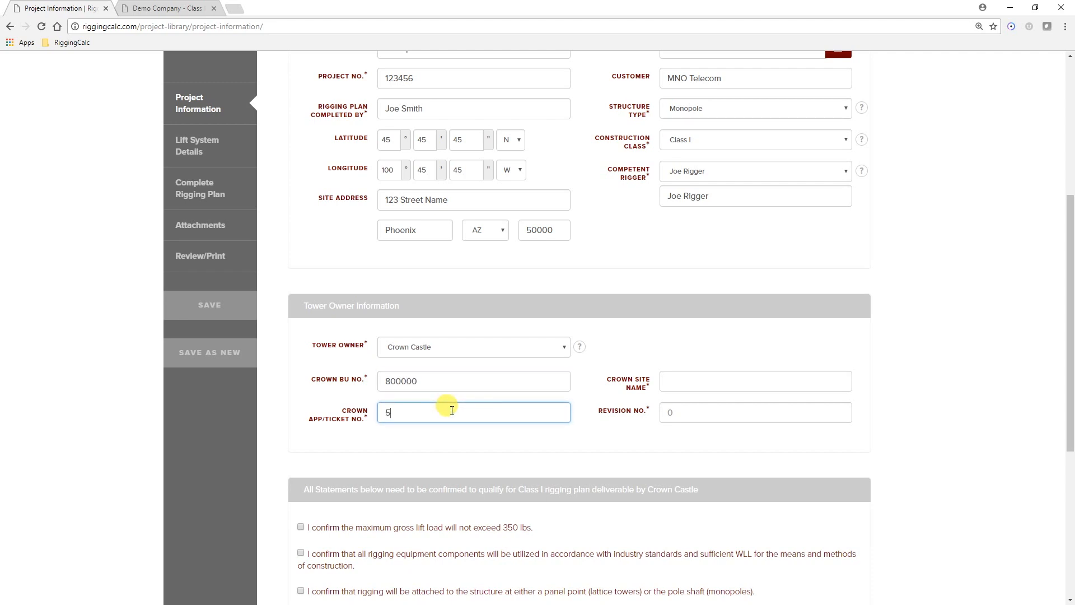
pyautogui.write('2365')
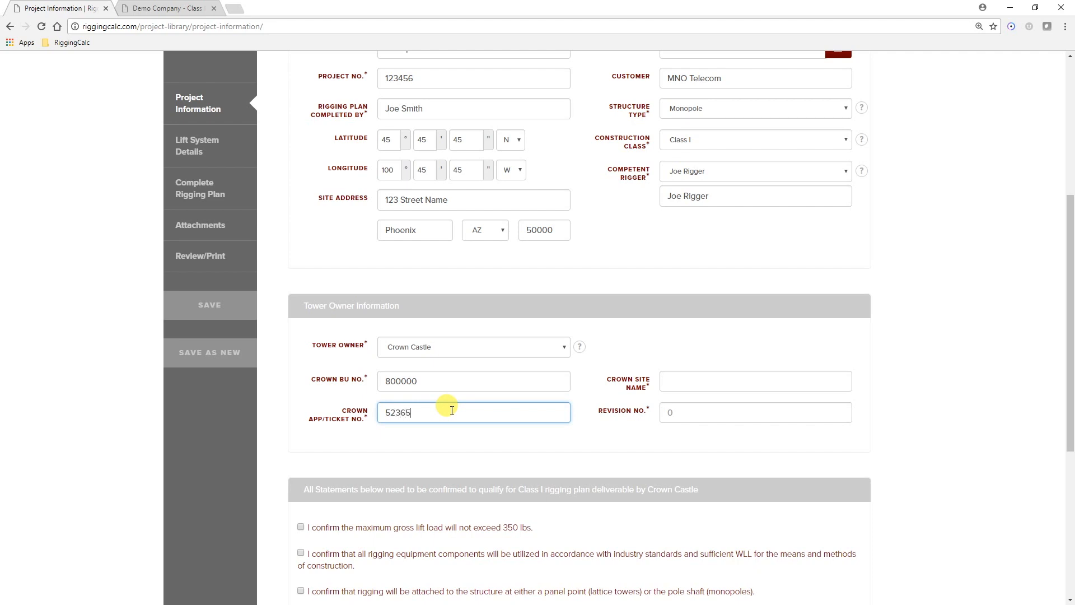
pyautogui.write('4')
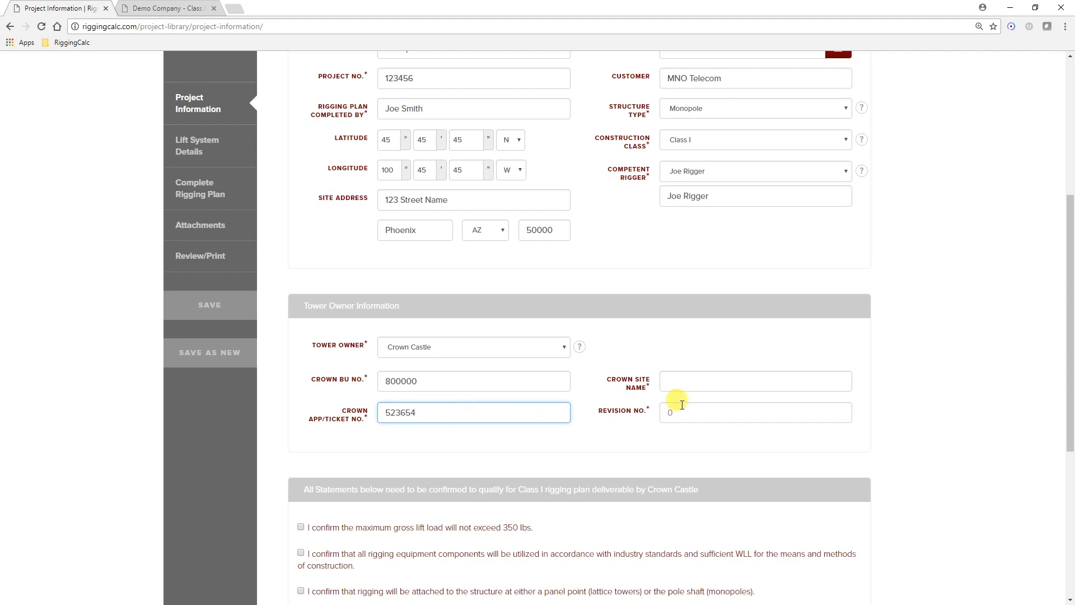
# Enter Crown site name 'CCI - Site Name' and revision number 0.
pyautogui.click(755, 381)
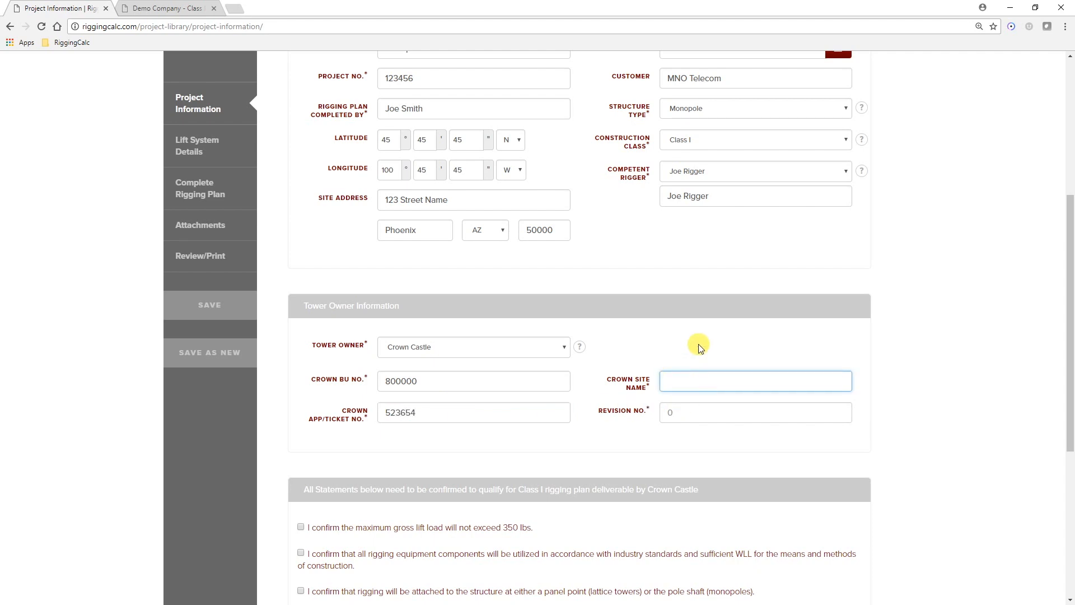
pyautogui.write('CCI')
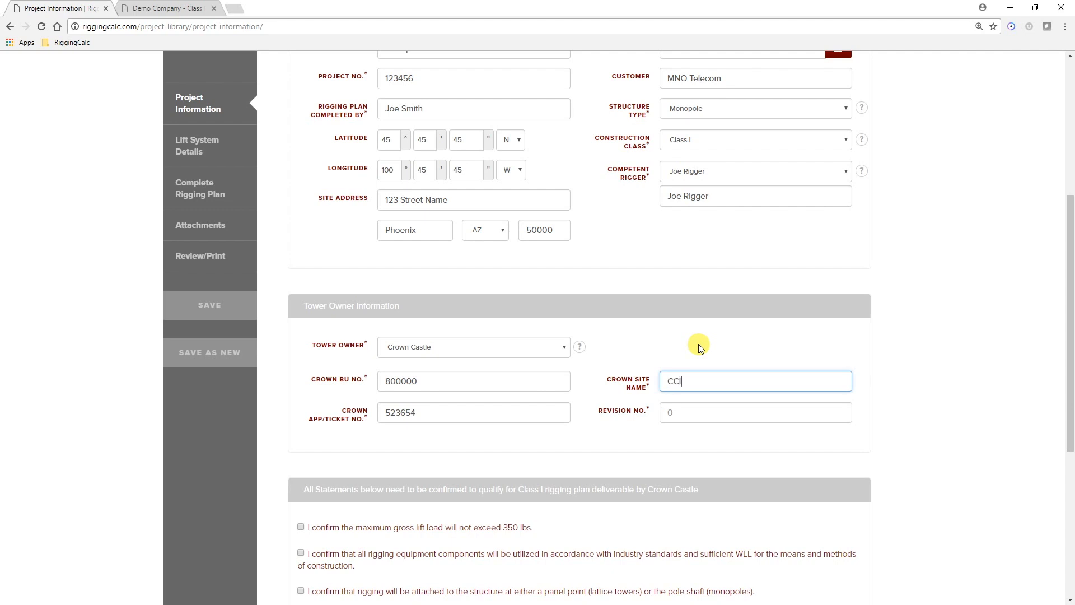
pyautogui.write('- Site Name')
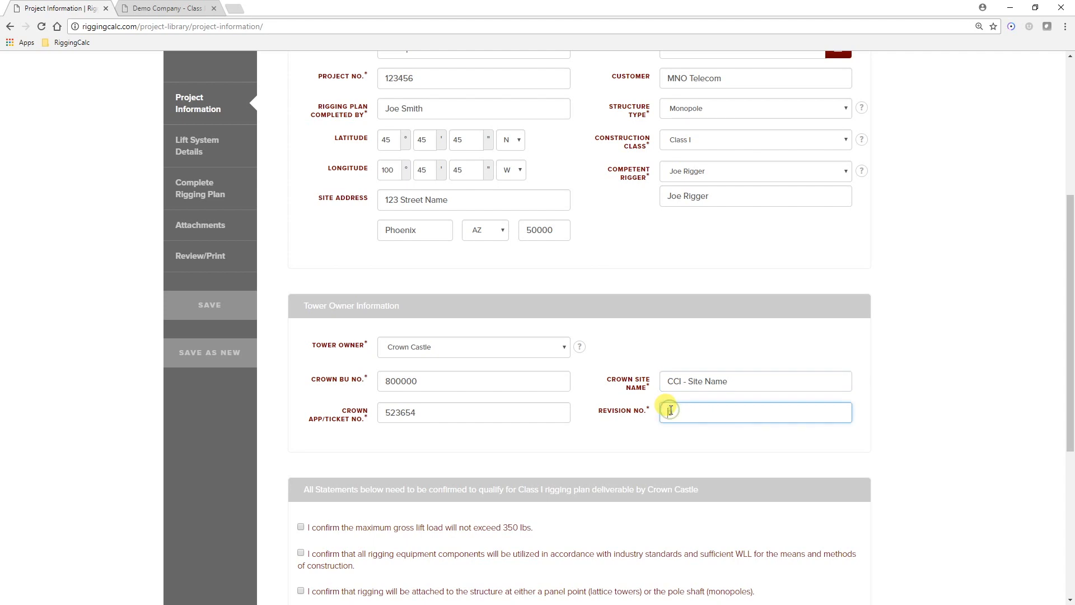
pyautogui.write('0')
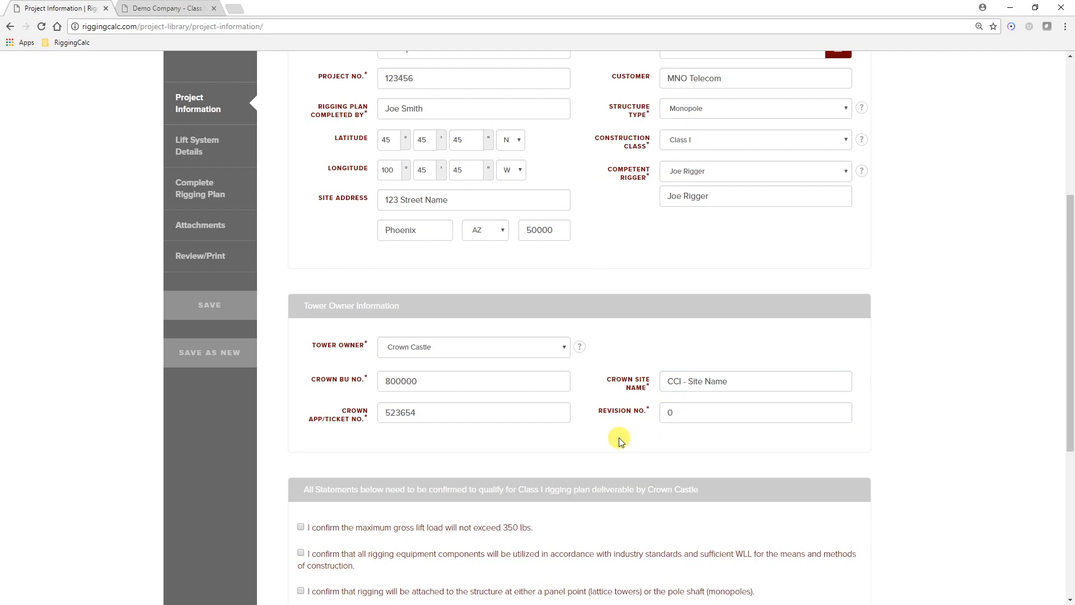
# Tick the five Class I confirmations: load under 350 lbs, standards, panel point attachment, no gin pole.
pyautogui.scroll(-3)
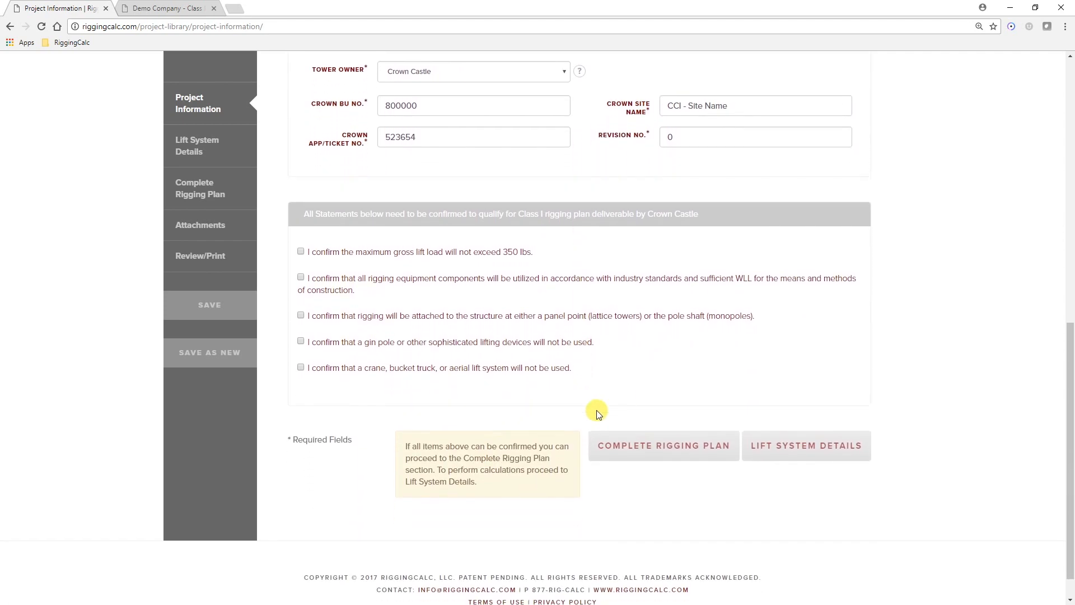
pyautogui.scroll(3)
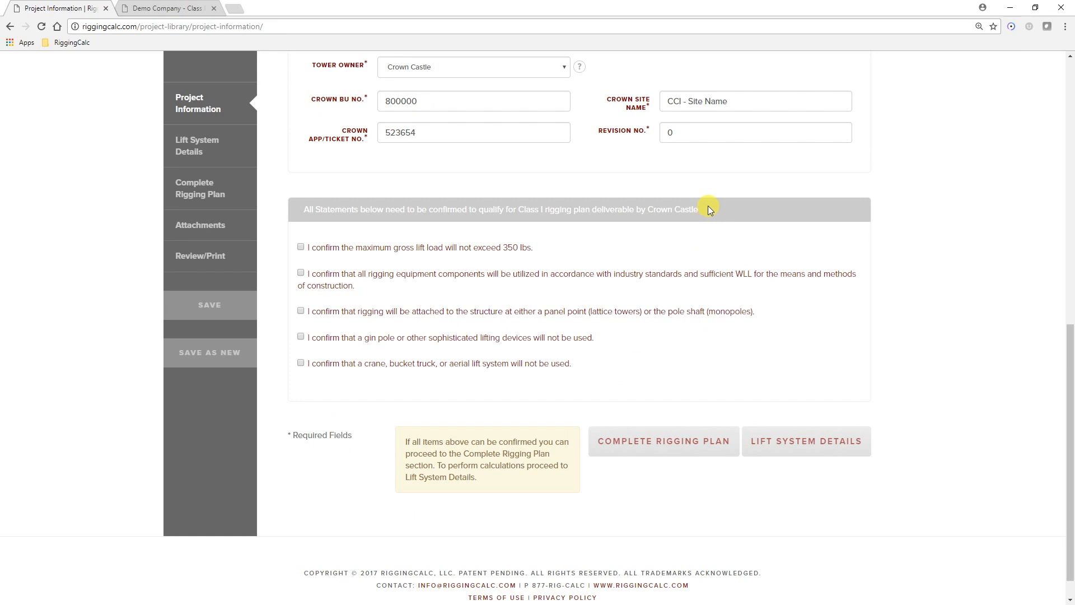
pyautogui.moveTo(676, 234)
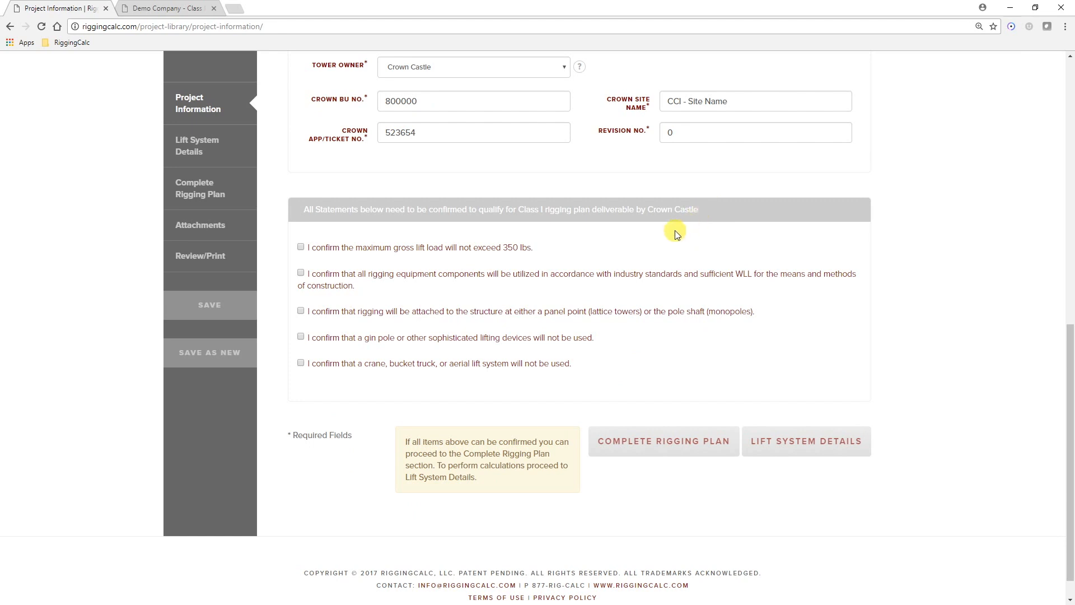
pyautogui.moveTo(301, 247)
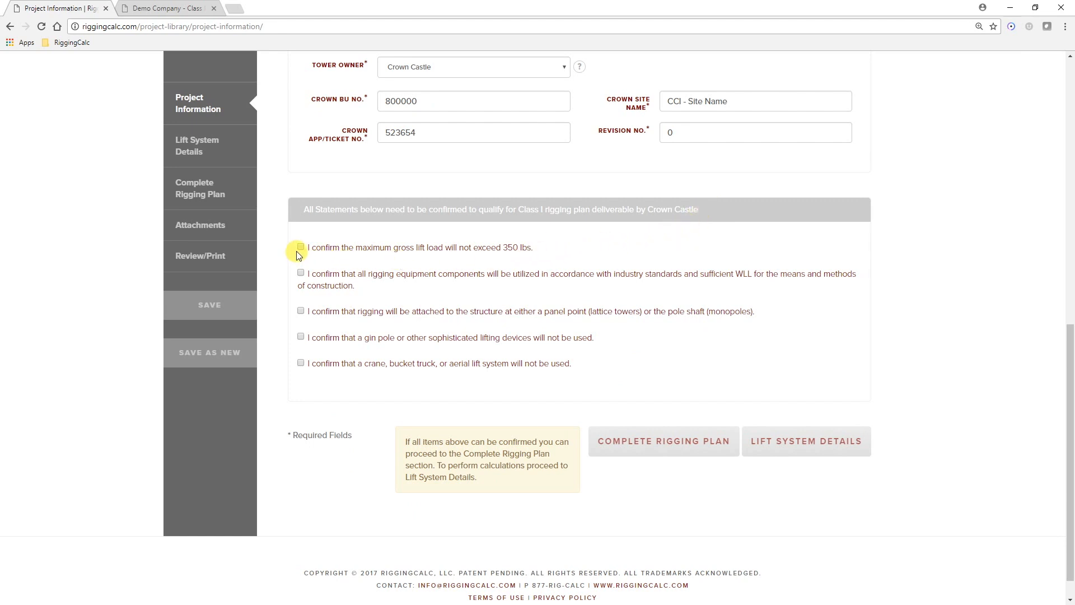
pyautogui.click(301, 248)
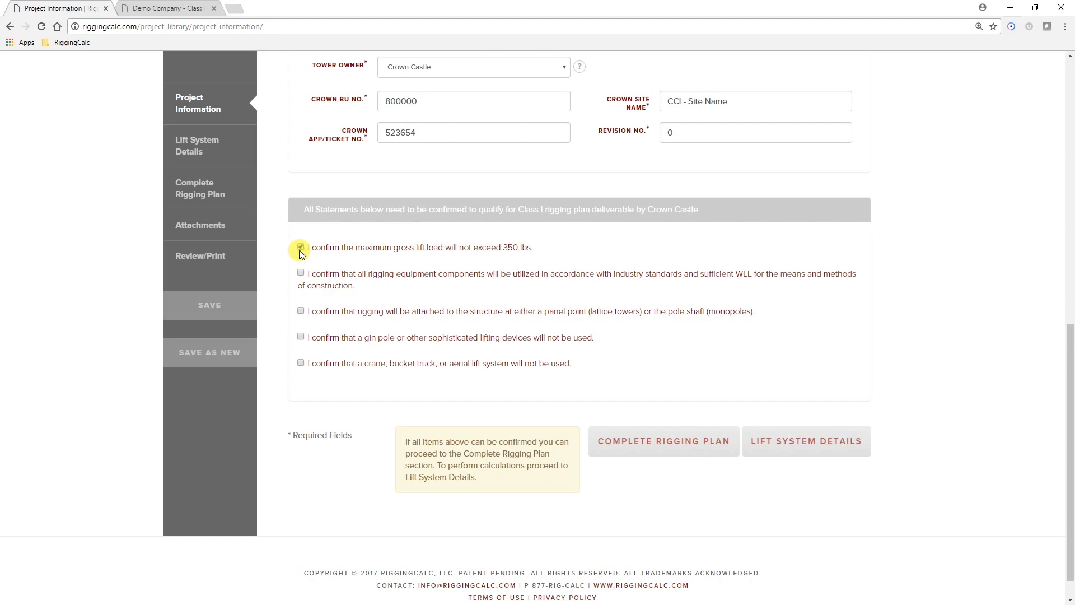
pyautogui.click(301, 248)
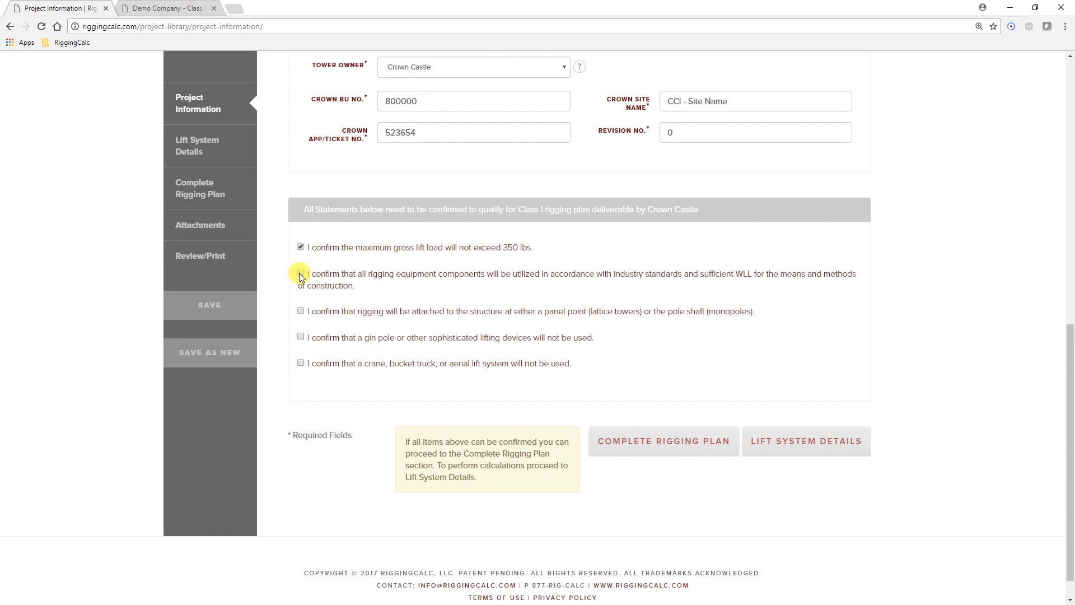
pyautogui.click(300, 274)
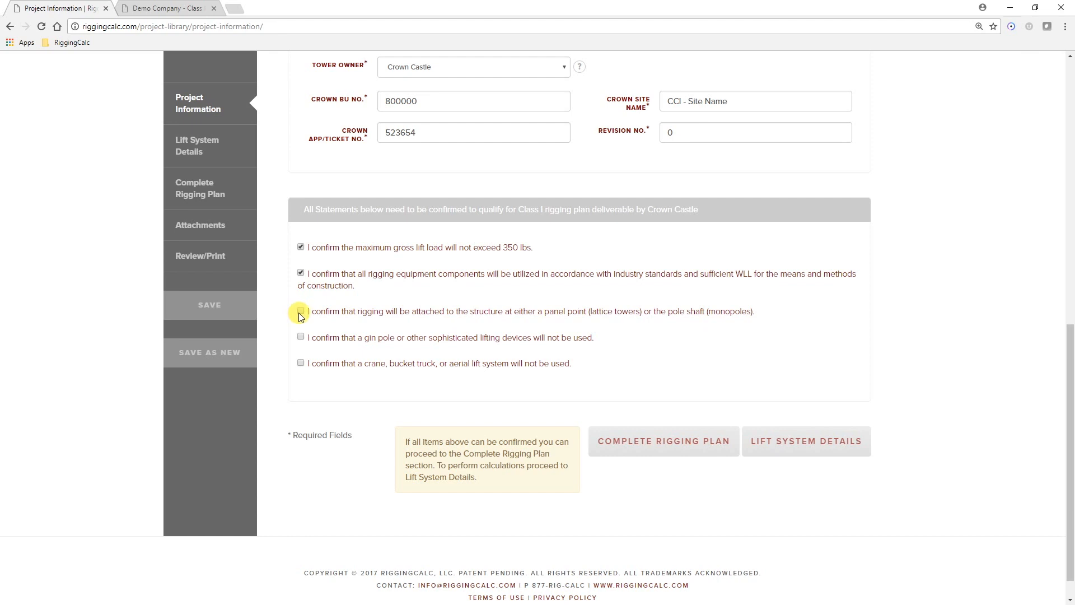
pyautogui.click(300, 311)
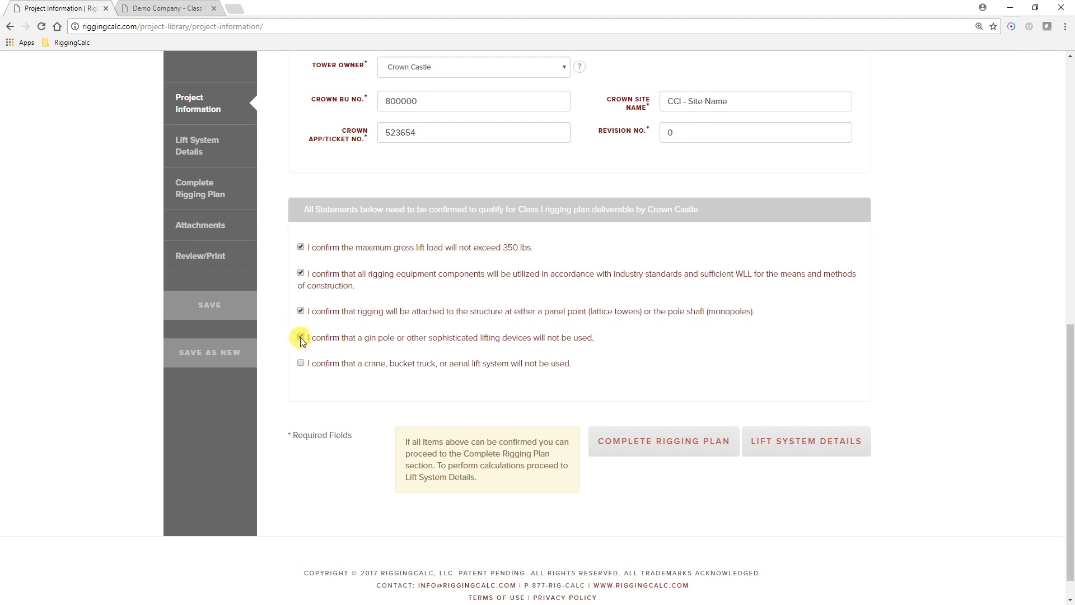
pyautogui.click(300, 337)
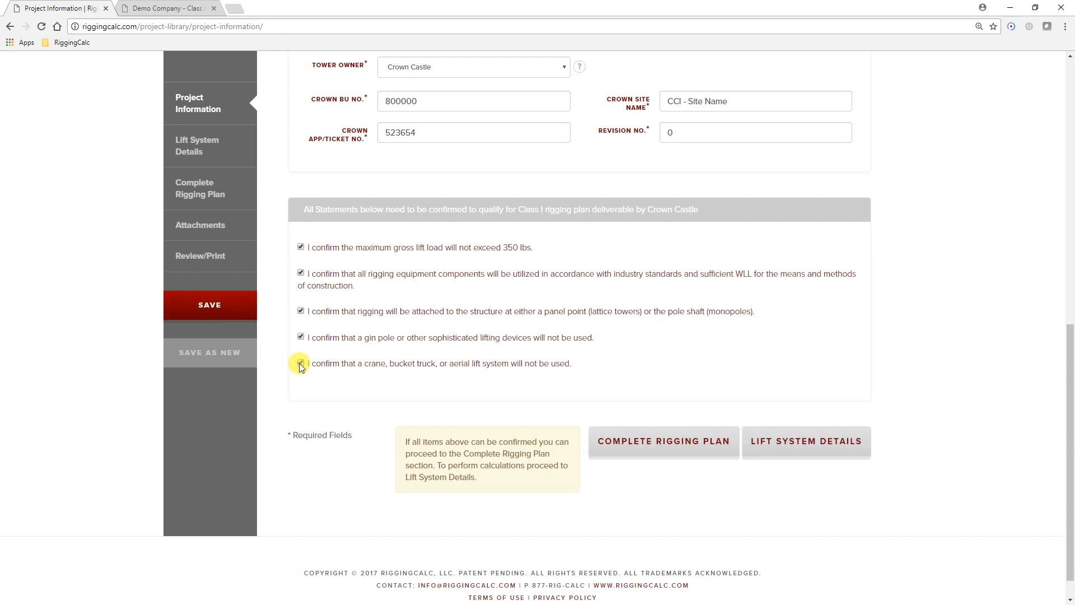
pyautogui.click(300, 363)
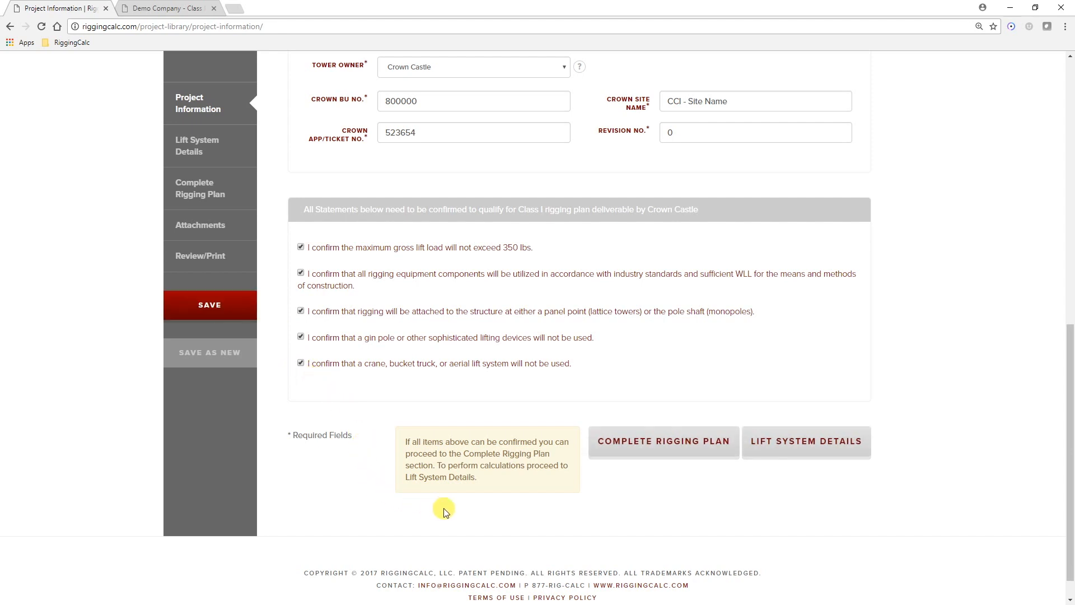
pyautogui.moveTo(501, 489)
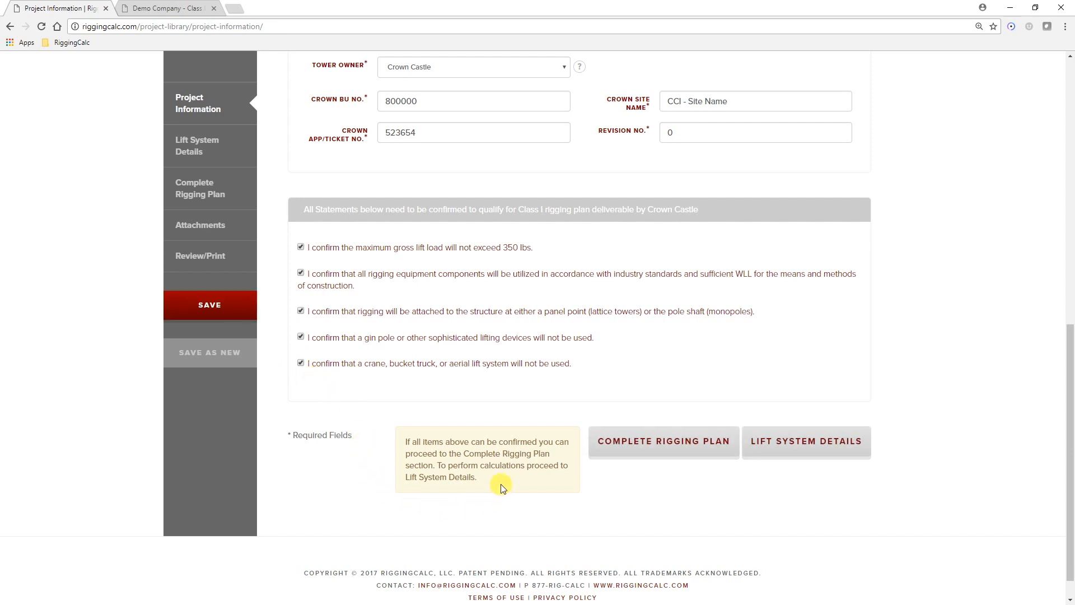
pyautogui.moveTo(662, 441)
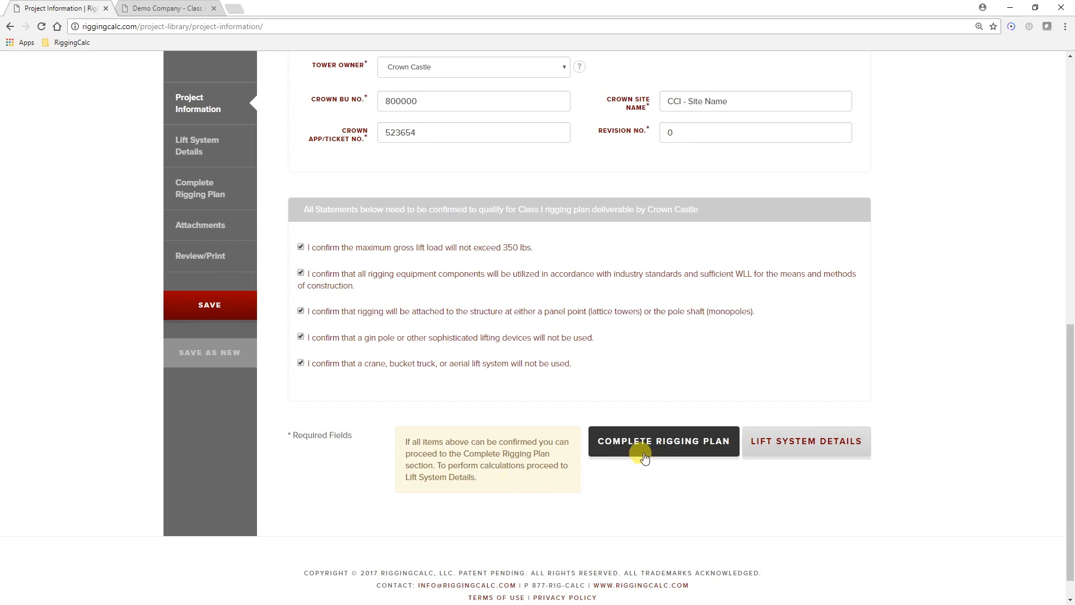
# Save the project and continue to the Complete Rigging Plan page showing Type A configuration.
pyautogui.click(209, 304)
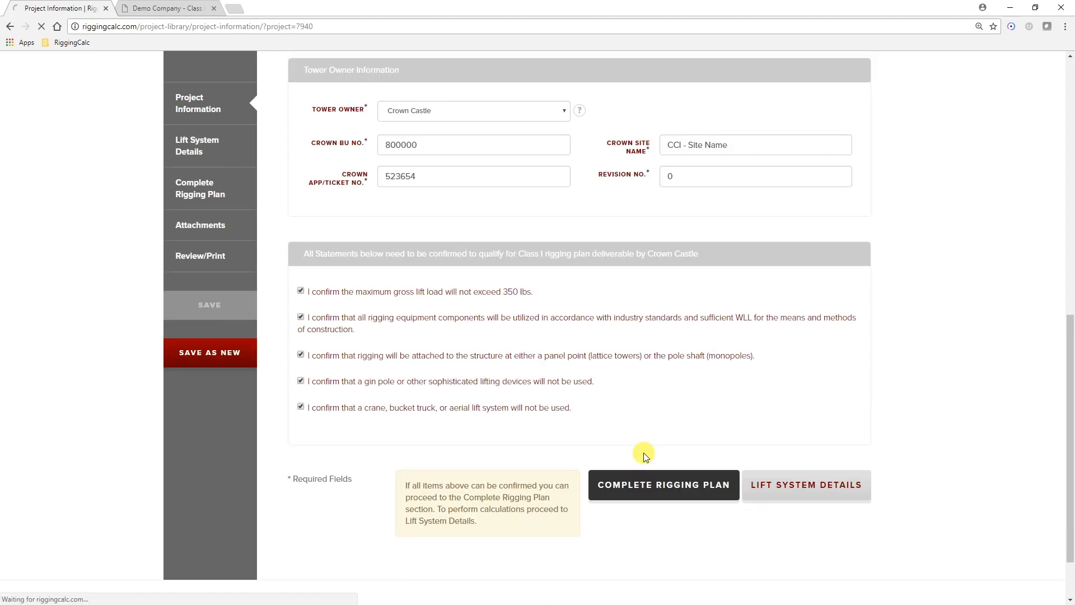
pyautogui.click(662, 484)
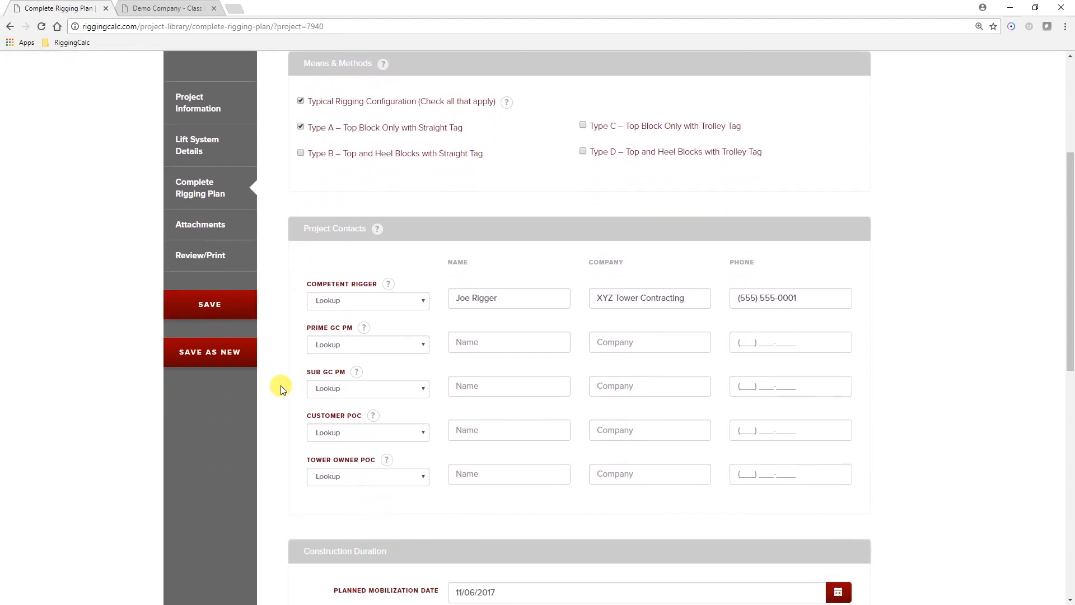
# Fill prime GC PM John Reviewer, customer POC Gary Carrier and tower owner POC Mary Representative.
pyautogui.scroll(-3)
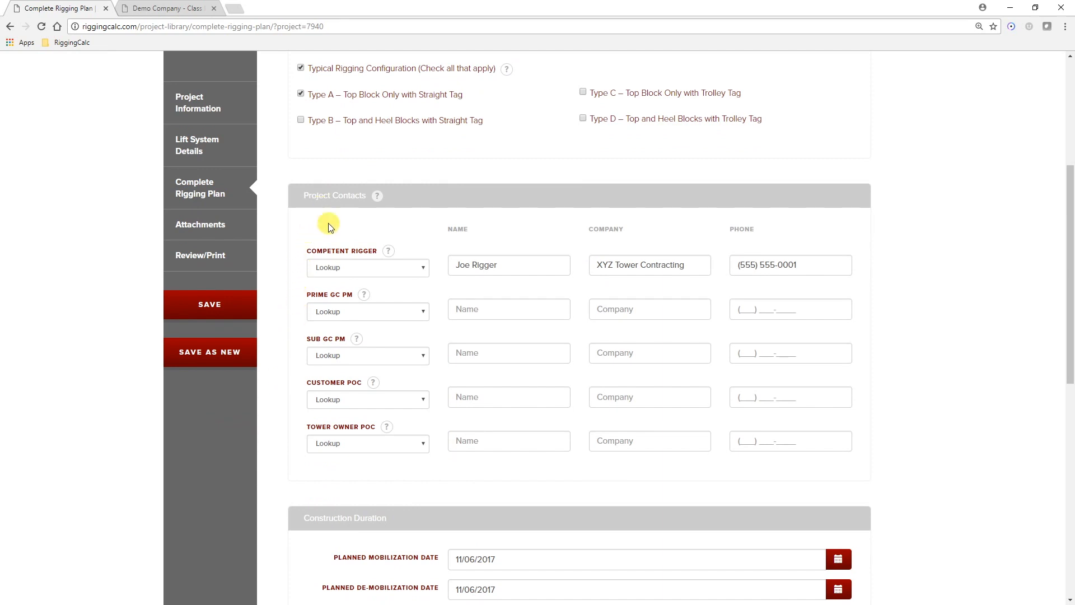
pyautogui.moveTo(436, 300)
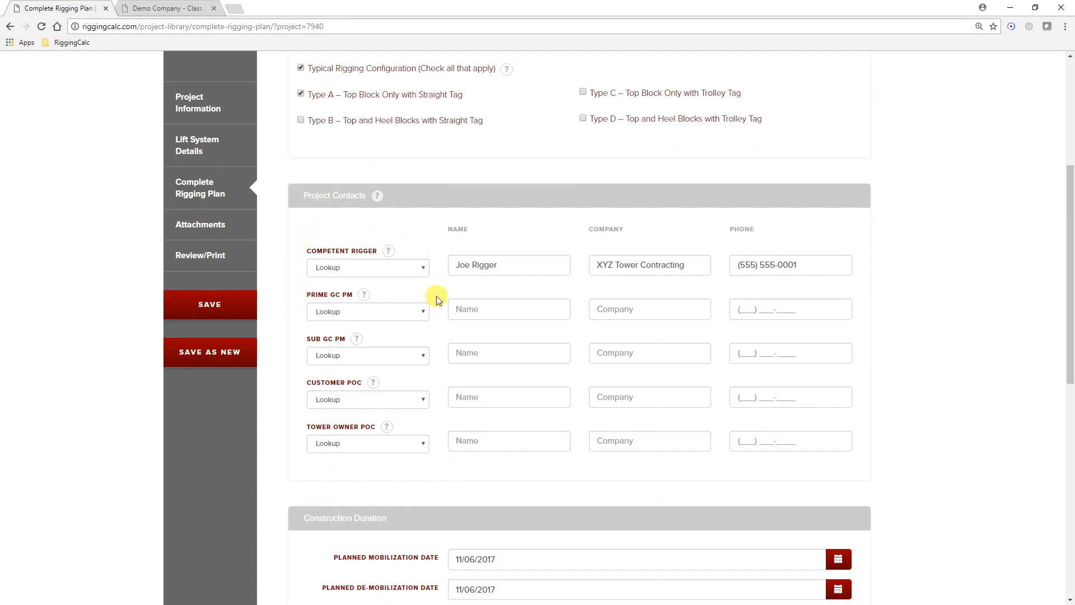
pyautogui.click(367, 312)
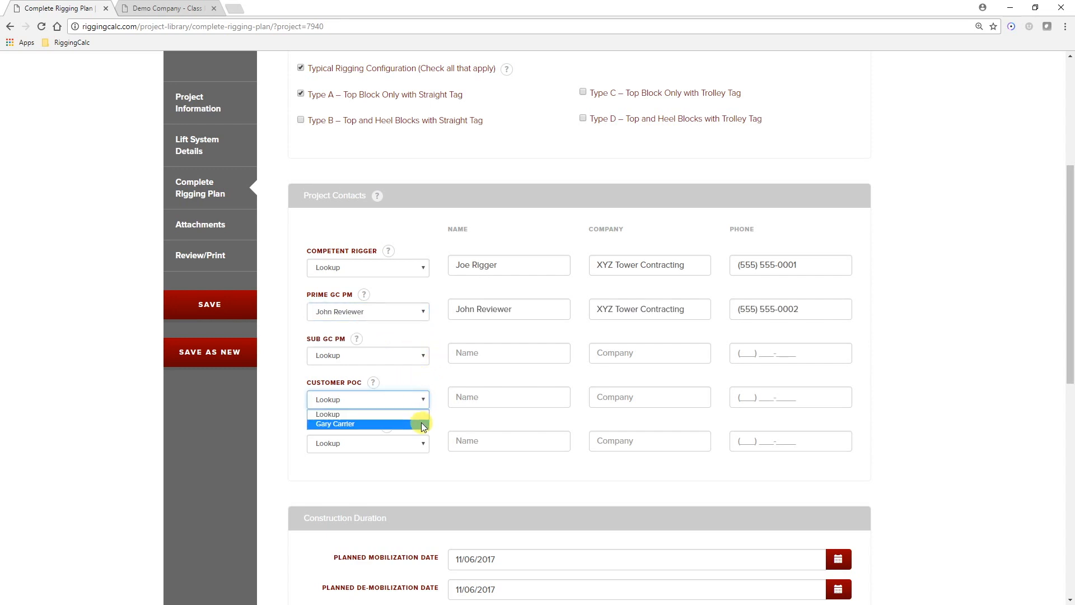
pyautogui.click(335, 424)
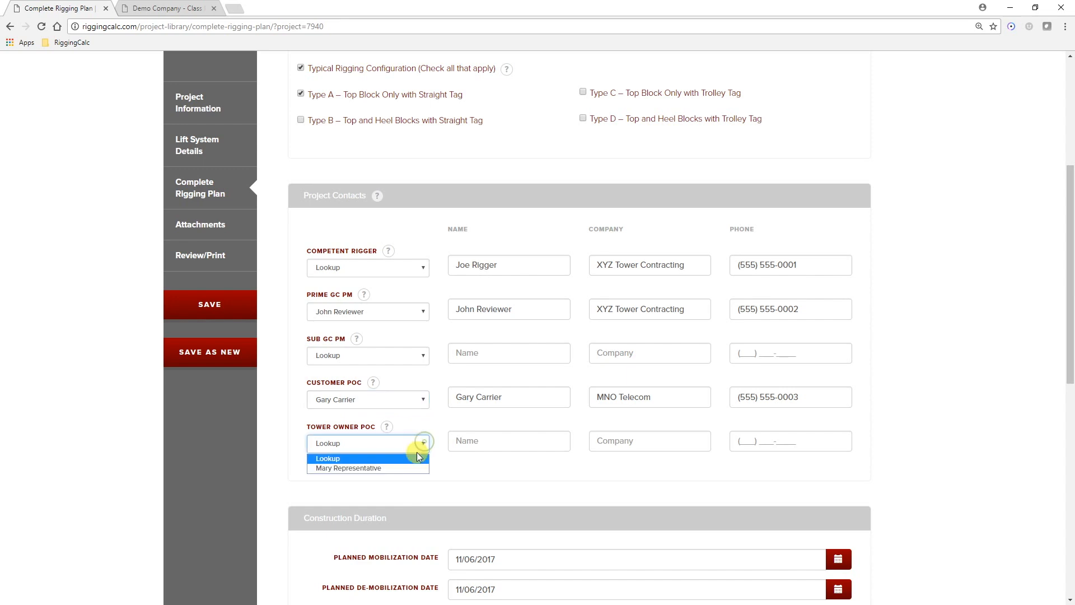
pyautogui.click(347, 468)
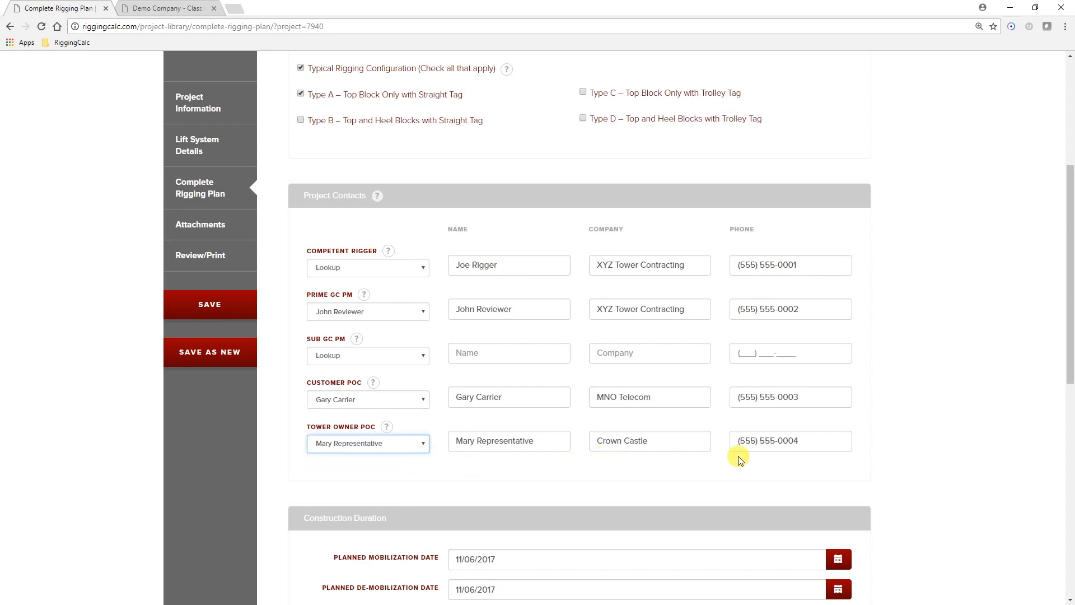
# Set both mobilization dates to 11/08/2017 and calculate the 1-day duration with 30 and 54 mph winds.
pyautogui.scroll(-3)
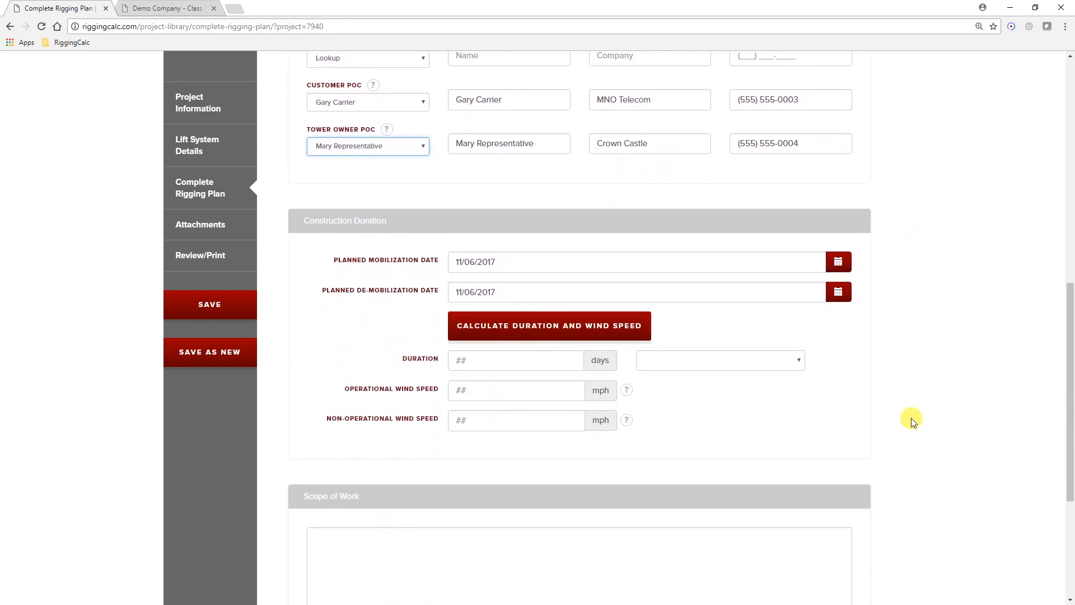
pyautogui.scroll(-3)
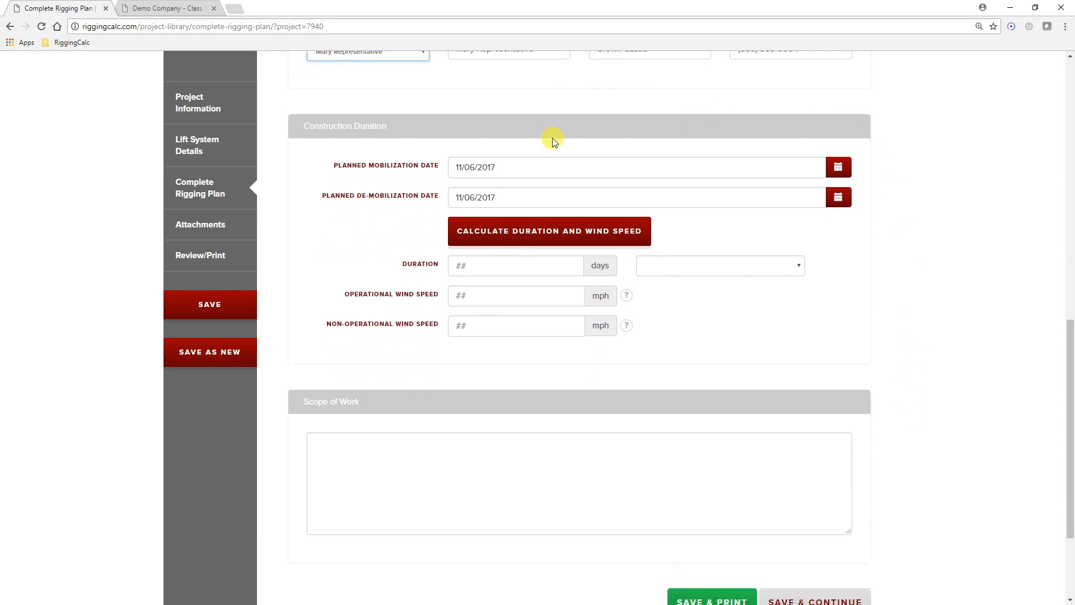
pyautogui.click(837, 167)
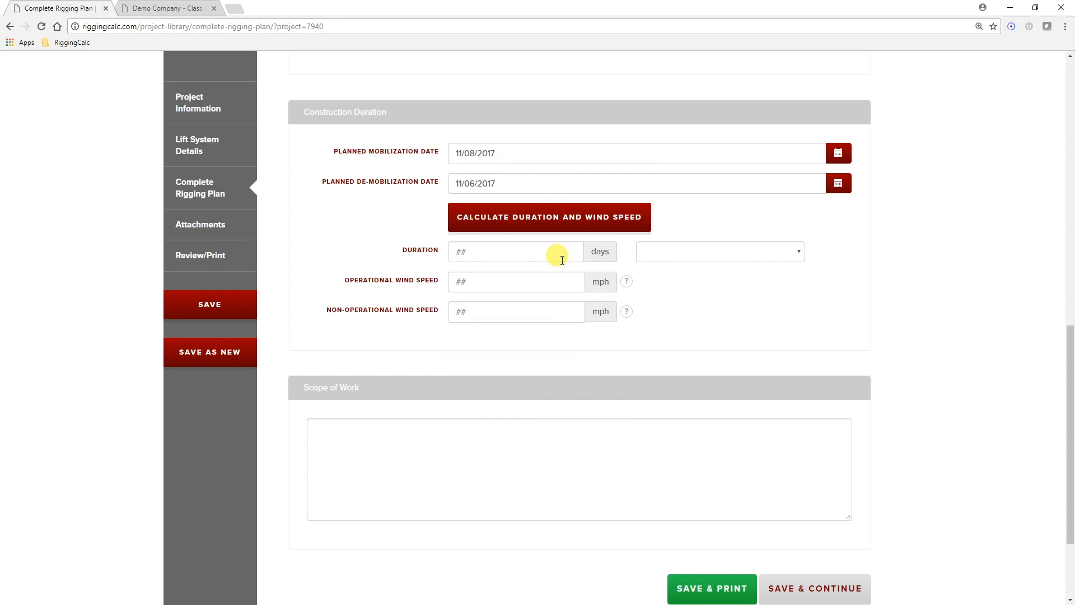
pyautogui.click(838, 182)
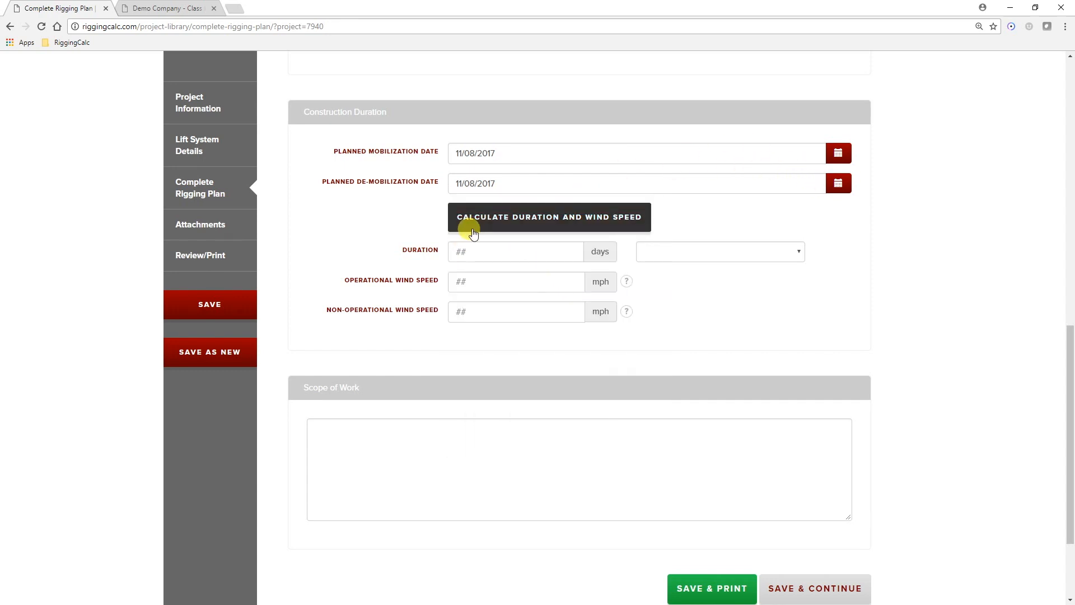
pyautogui.click(549, 216)
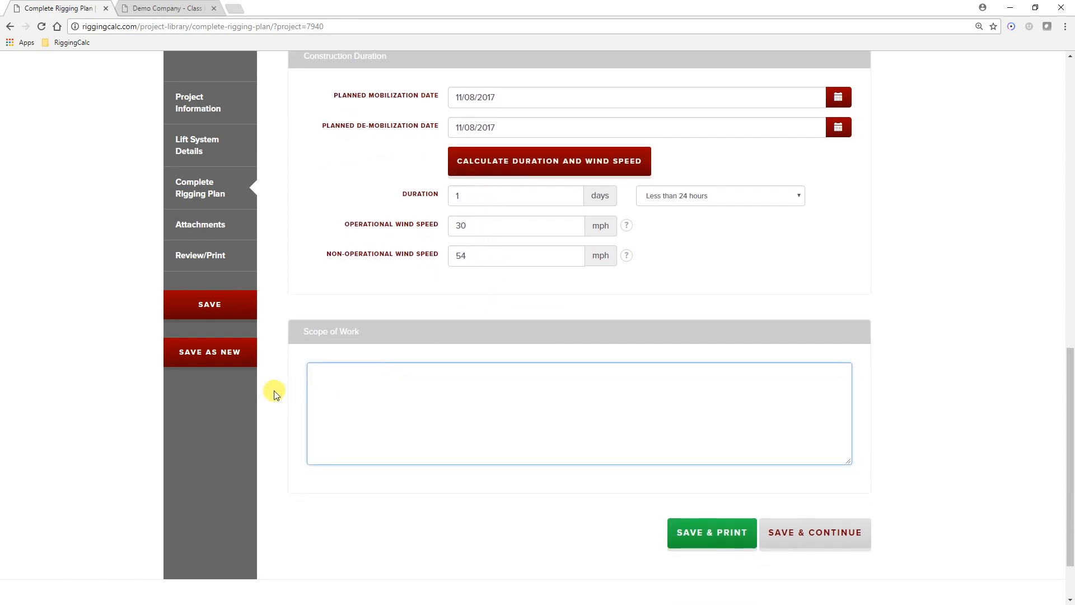
# Enter 'Installation of RRH at 100' AGL.' as the scope of work.
pyautogui.write('IN')
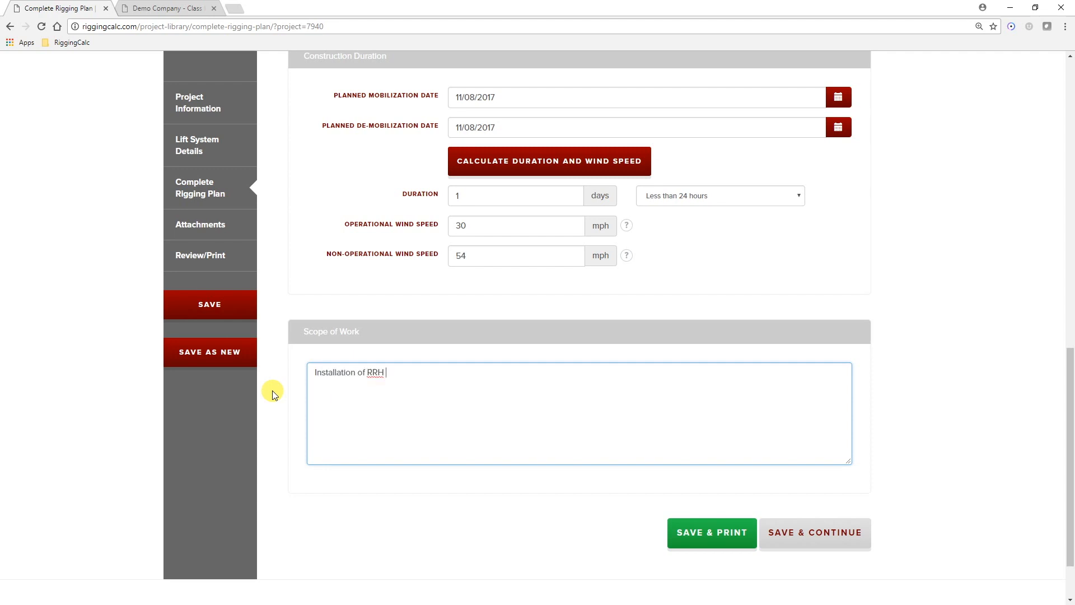
pyautogui.write('at 100')
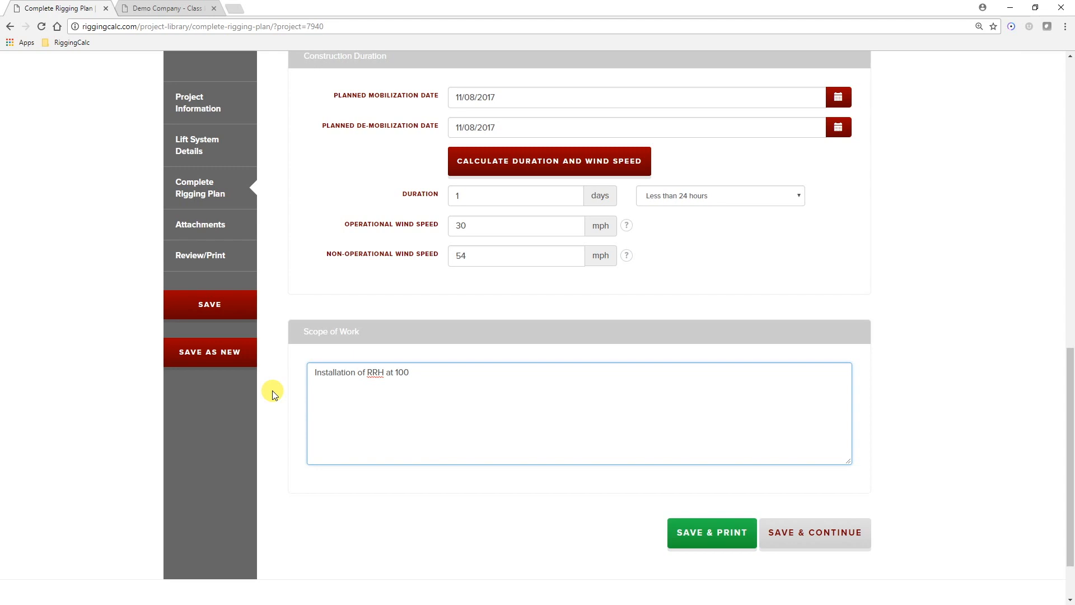
pyautogui.write("' AGL.")
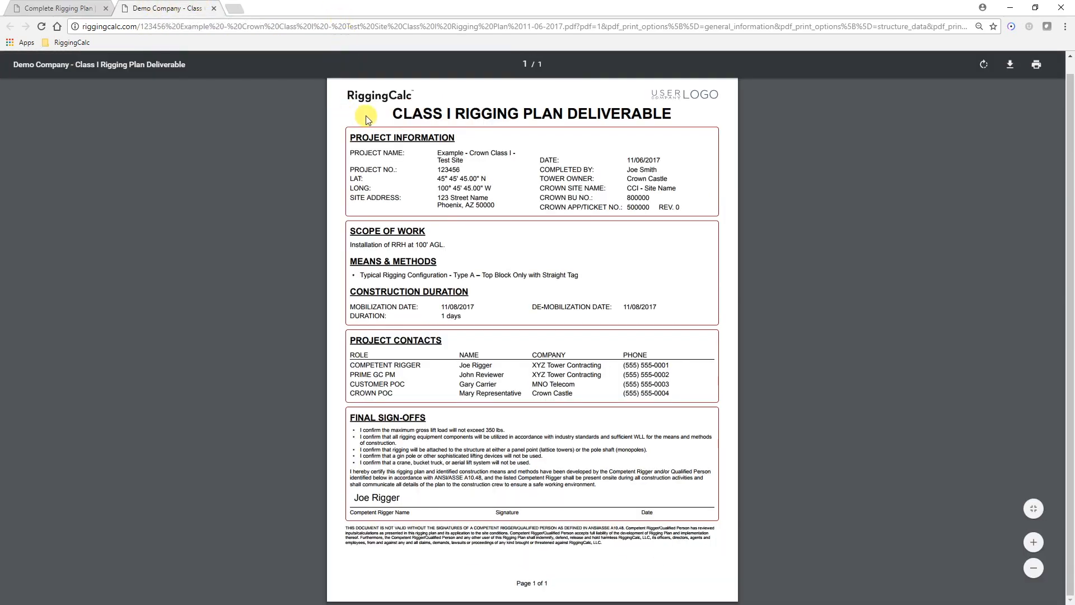
pyautogui.moveTo(441, 145)
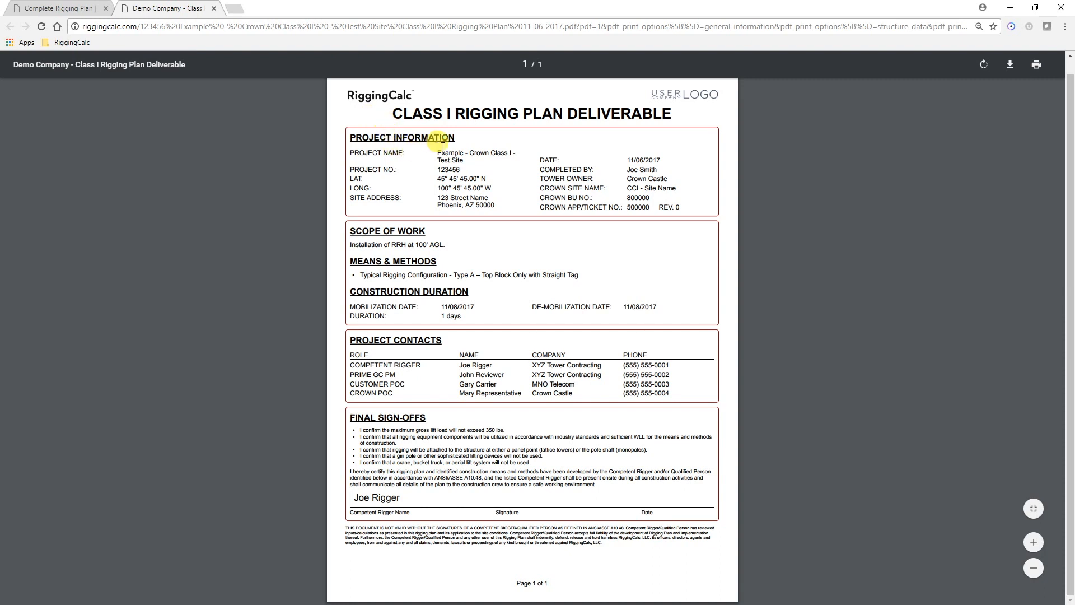
pyautogui.moveTo(423, 189)
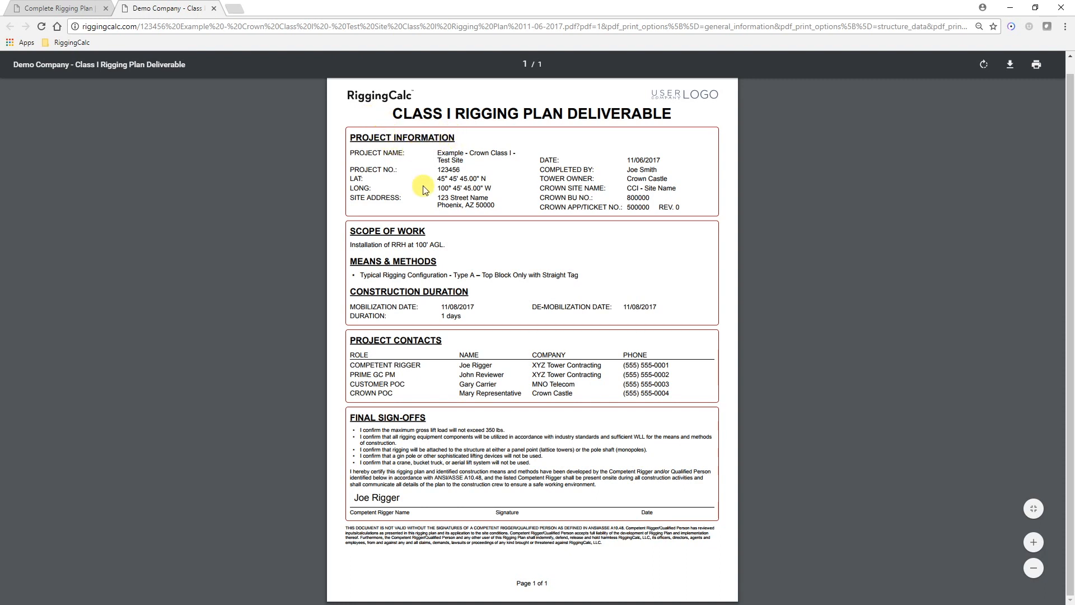
pyautogui.moveTo(447, 263)
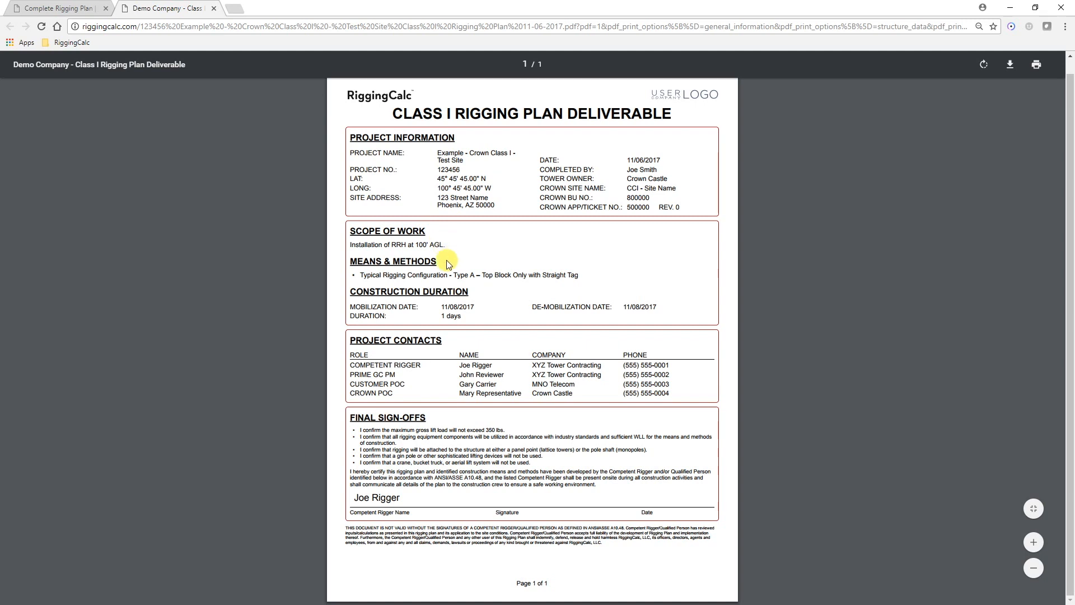
pyautogui.moveTo(473, 268)
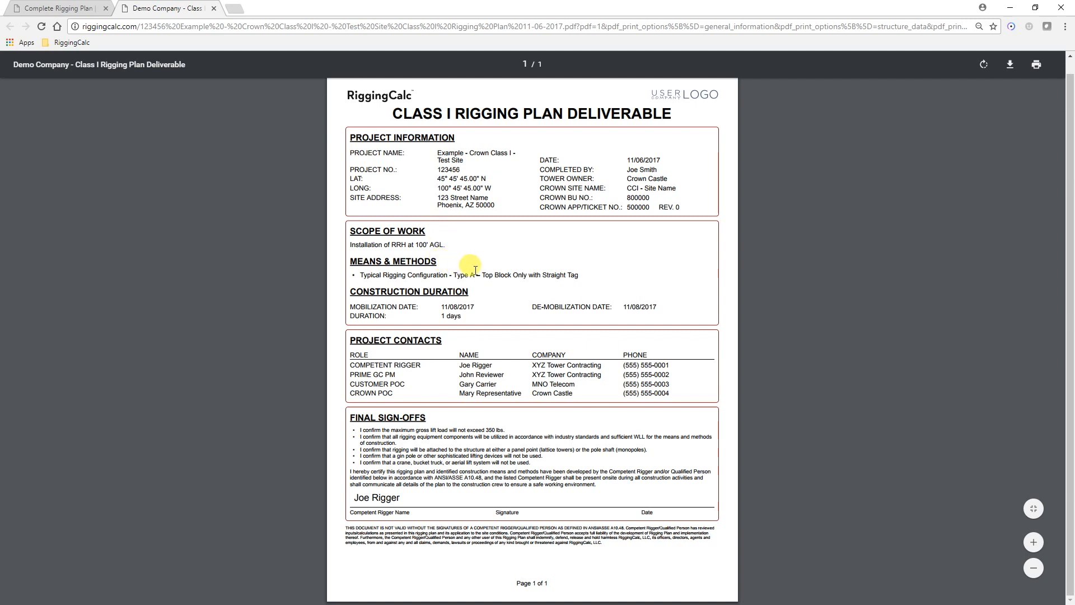
pyautogui.moveTo(450, 347)
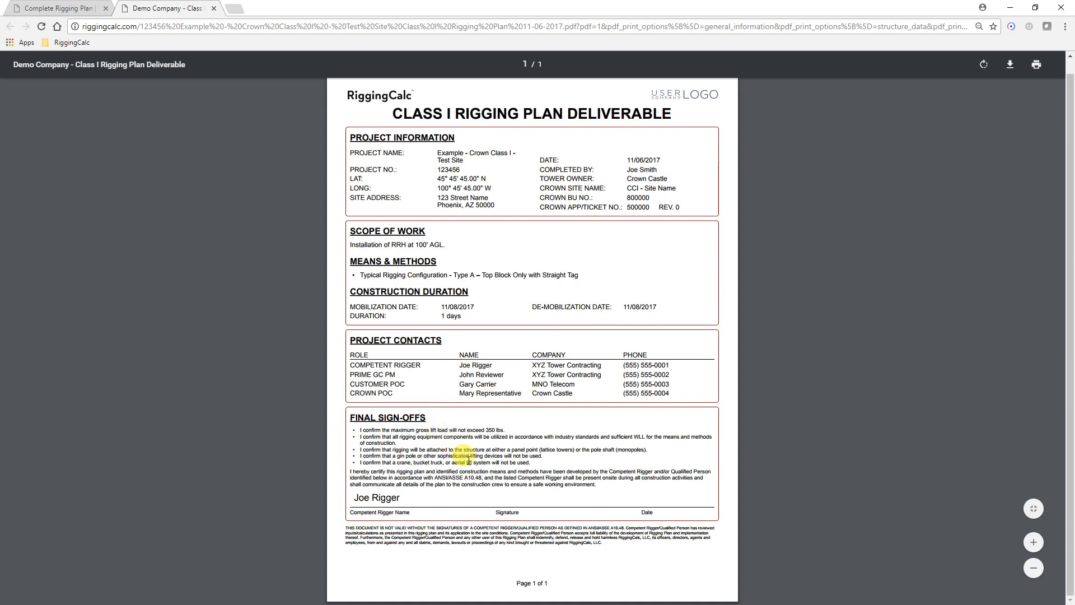
pyautogui.moveTo(1037, 64)
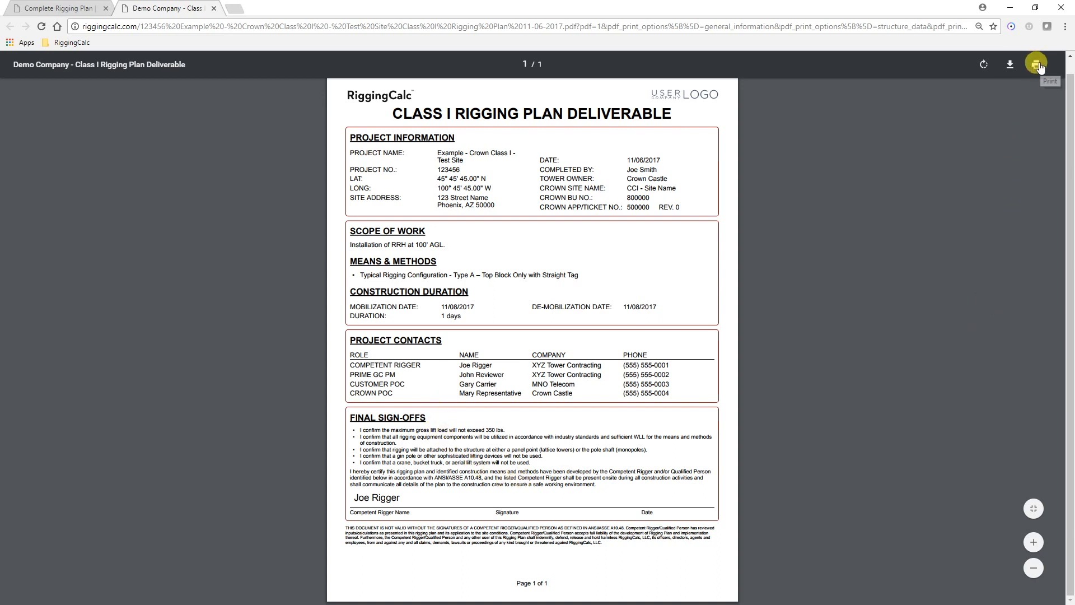
# Bring up the print dialog for the one-page Class I Rigging Plan Deliverable PDF.
pyautogui.click(1035, 63)
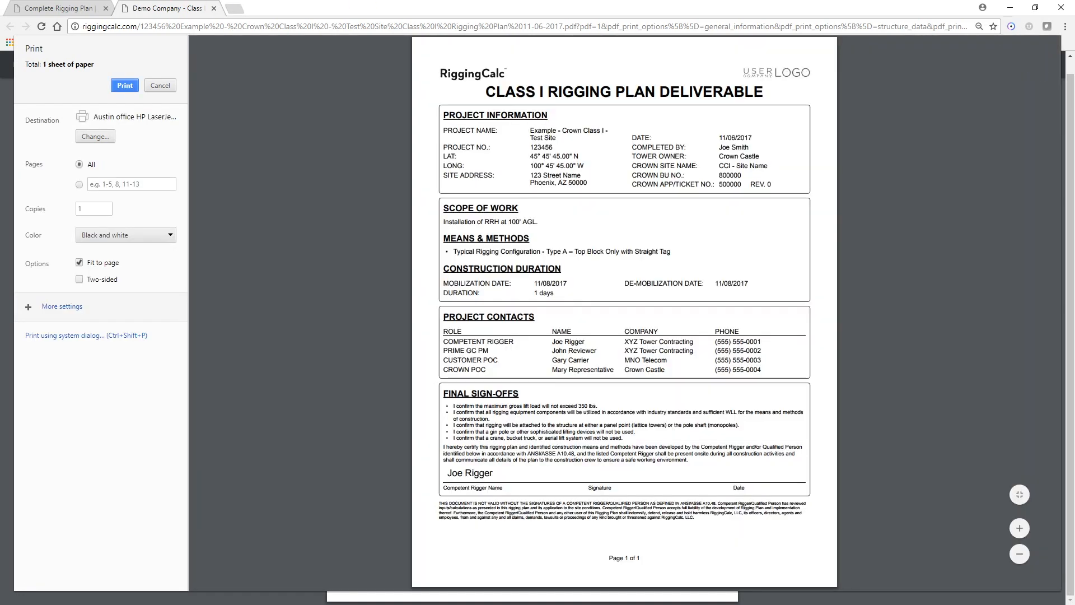